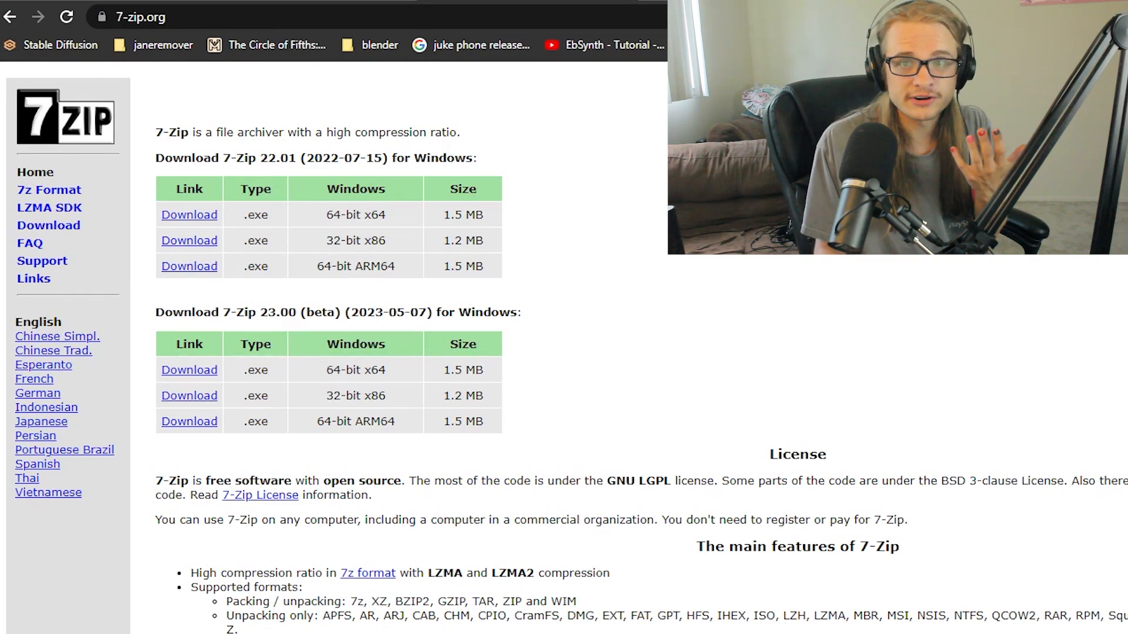
Bring up the Hugging Face VoiceConversionWebUI file list with the RVC-beta .7z archives
click(210, 9)
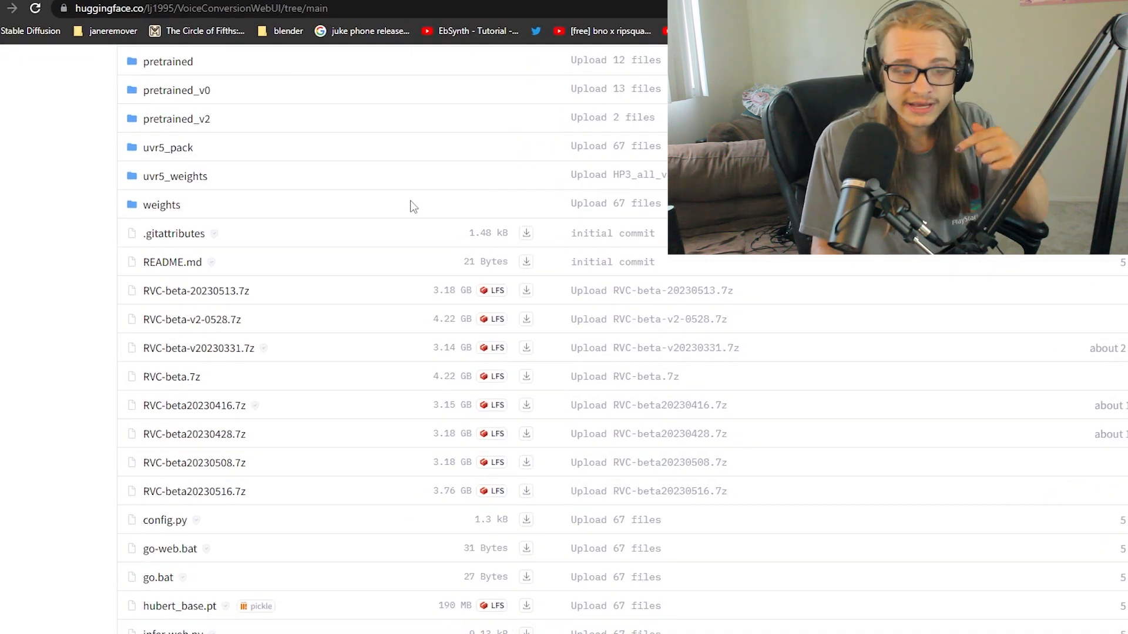
mouse_move(180, 385)
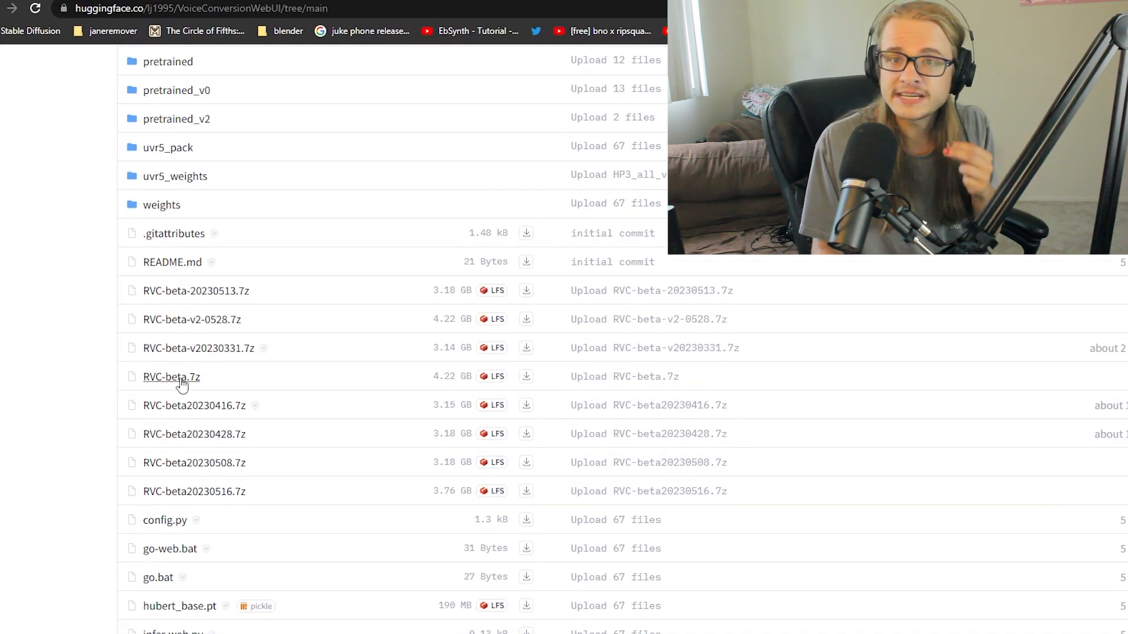
mouse_move(338, 383)
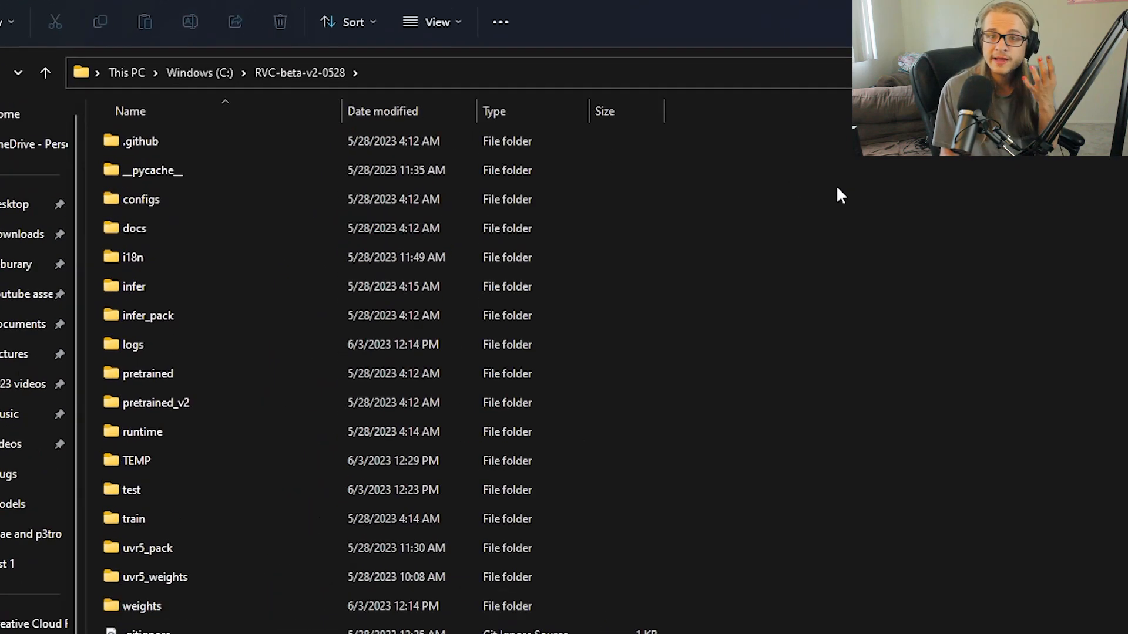
Run go-web.bat from the RVC-beta-v2-0528 folder to start the web UI
scroll(down, 3)
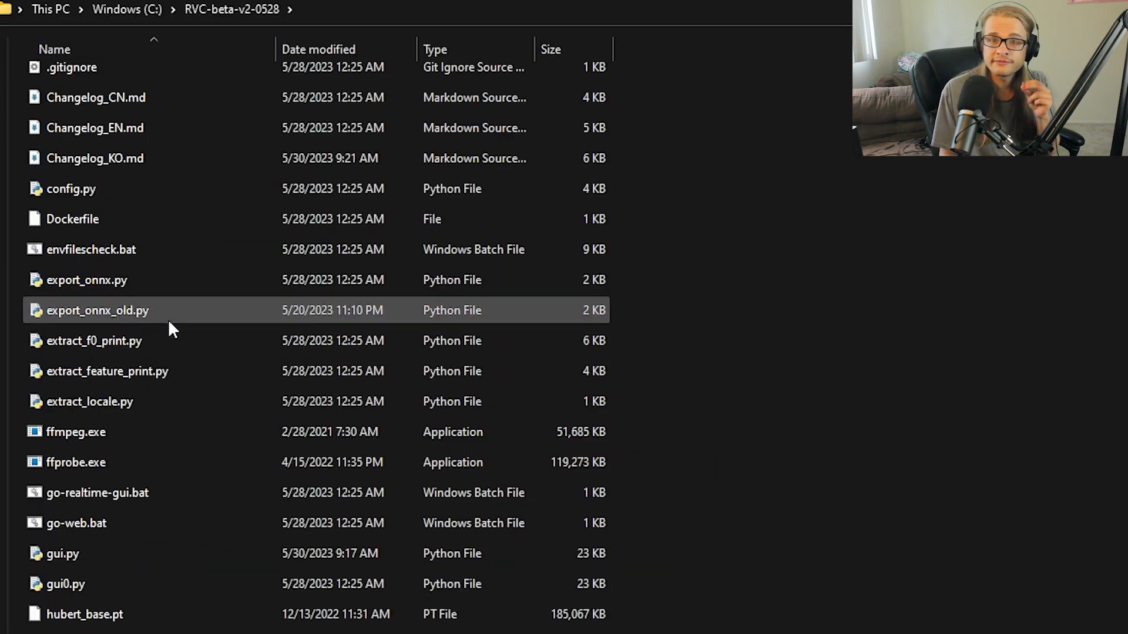
click(76, 522)
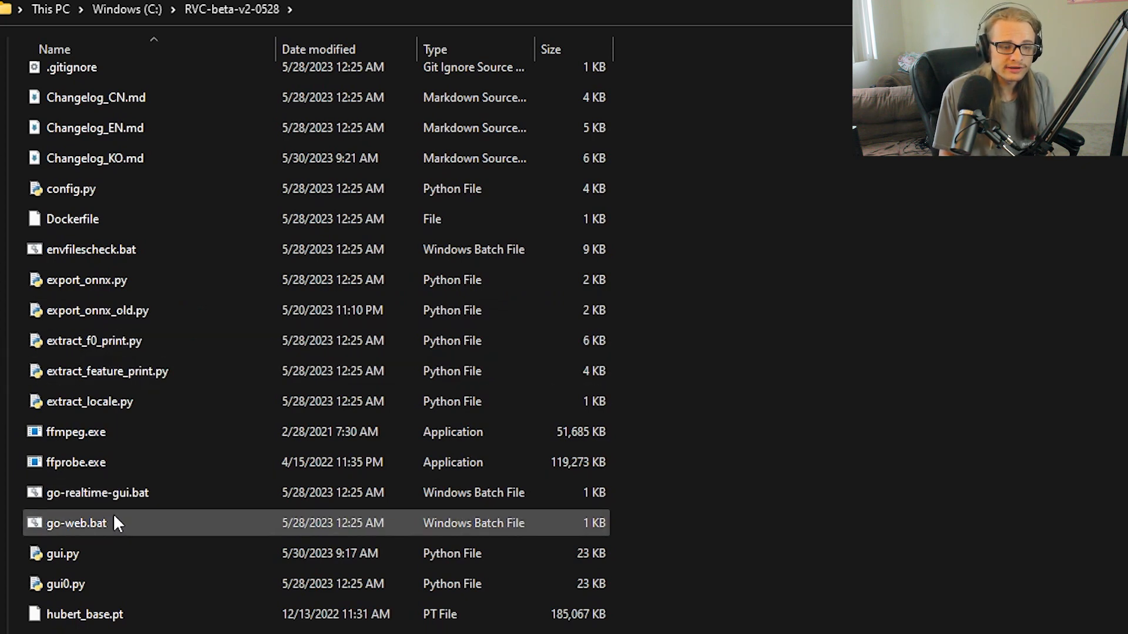
mouse_move(115, 522)
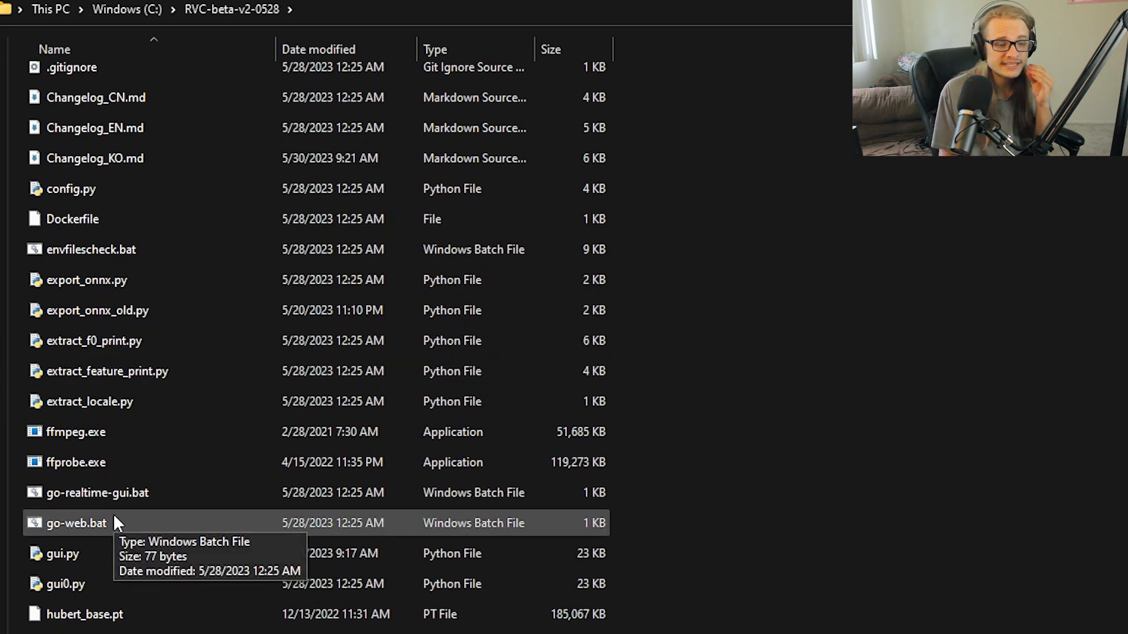
double_click(75, 523)
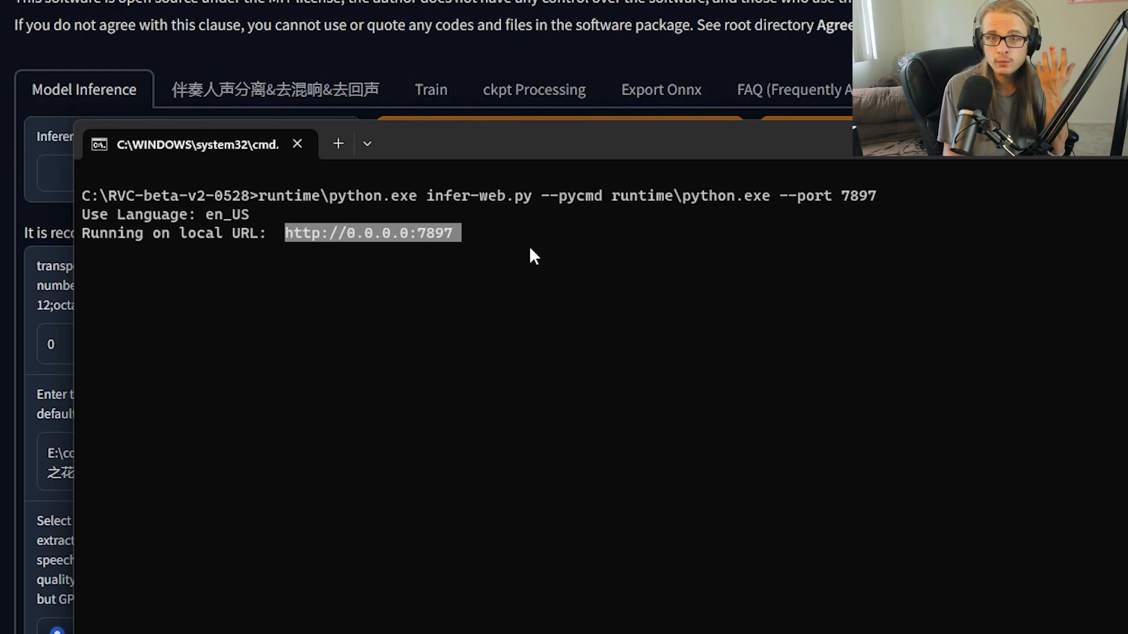
mouse_move(515, 259)
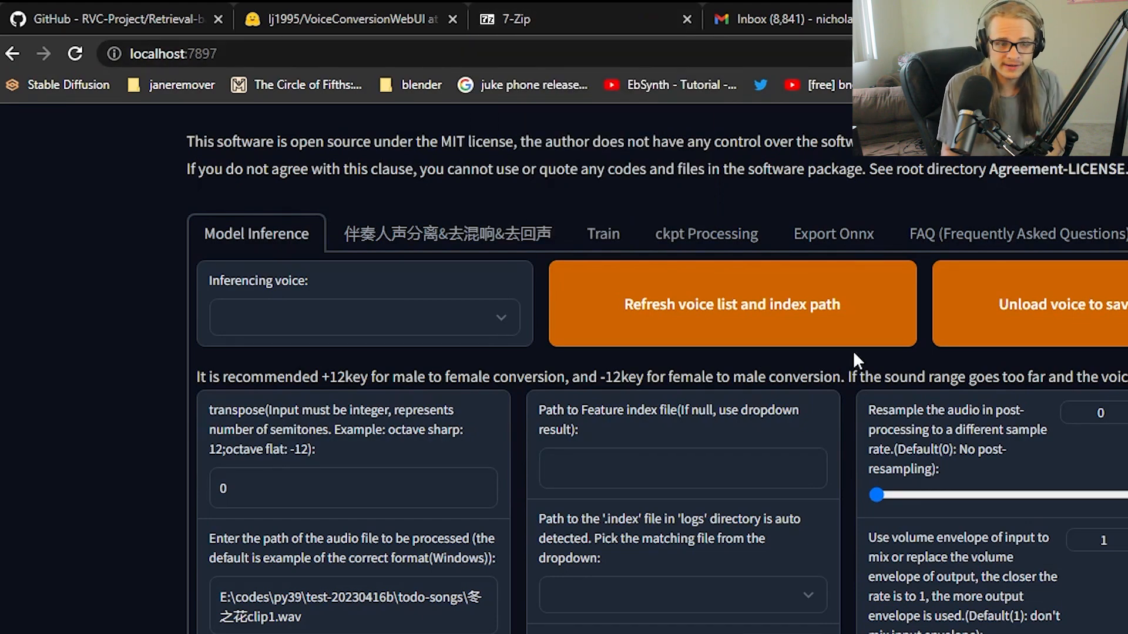
Show the vocal separation, de-reverb and de-echo page after skimming Model Inference
scroll(down, 3)
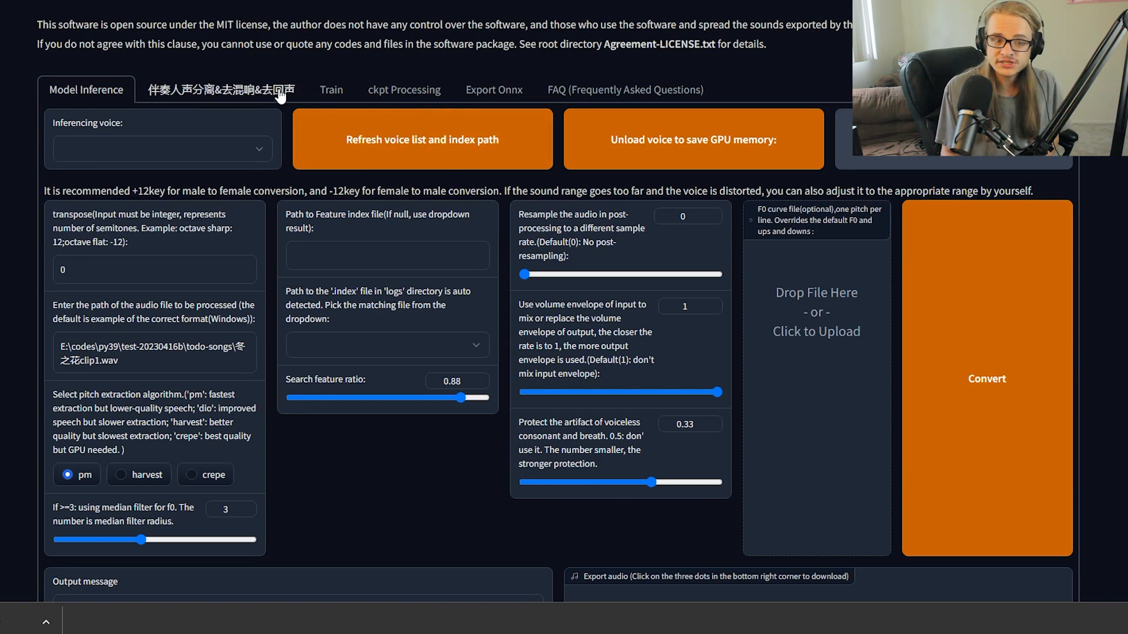
click(220, 89)
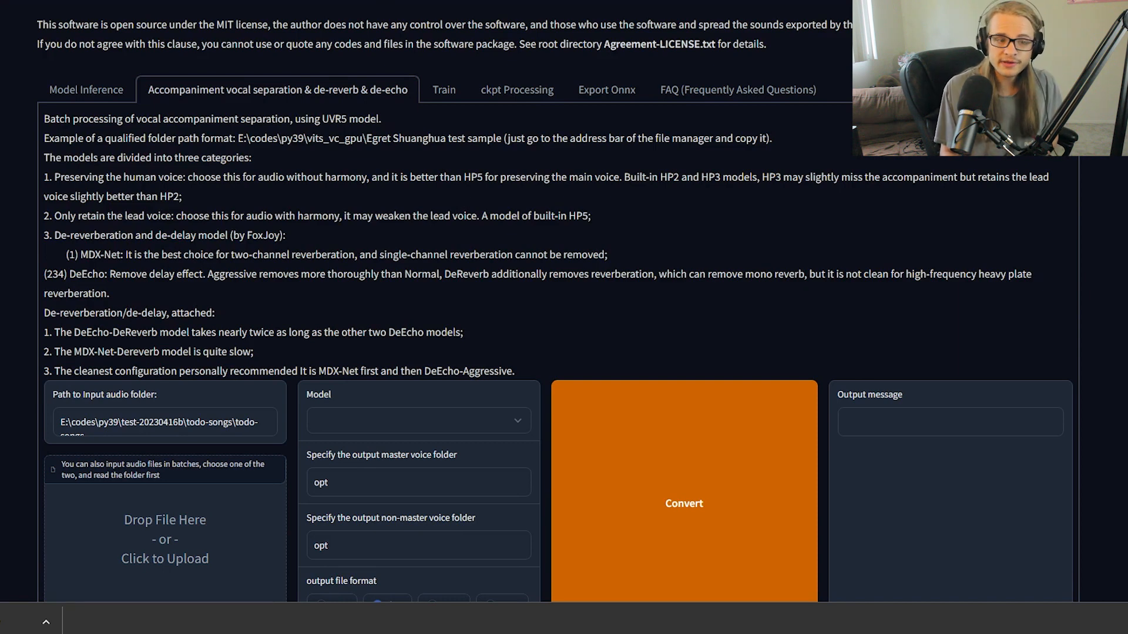
mouse_move(329, 160)
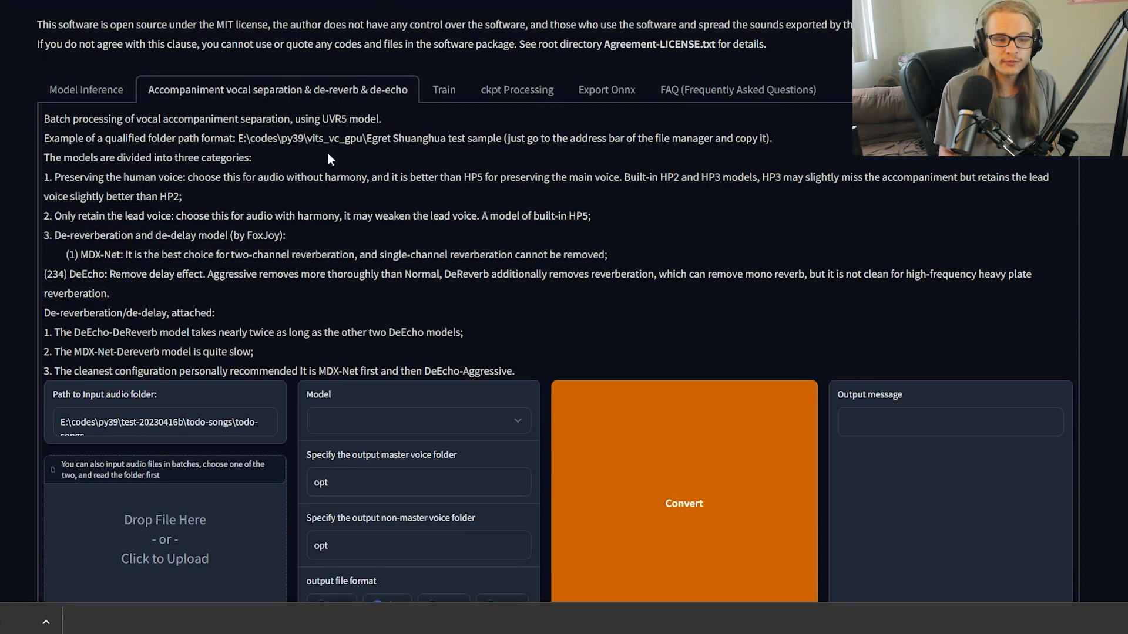
mouse_move(465, 161)
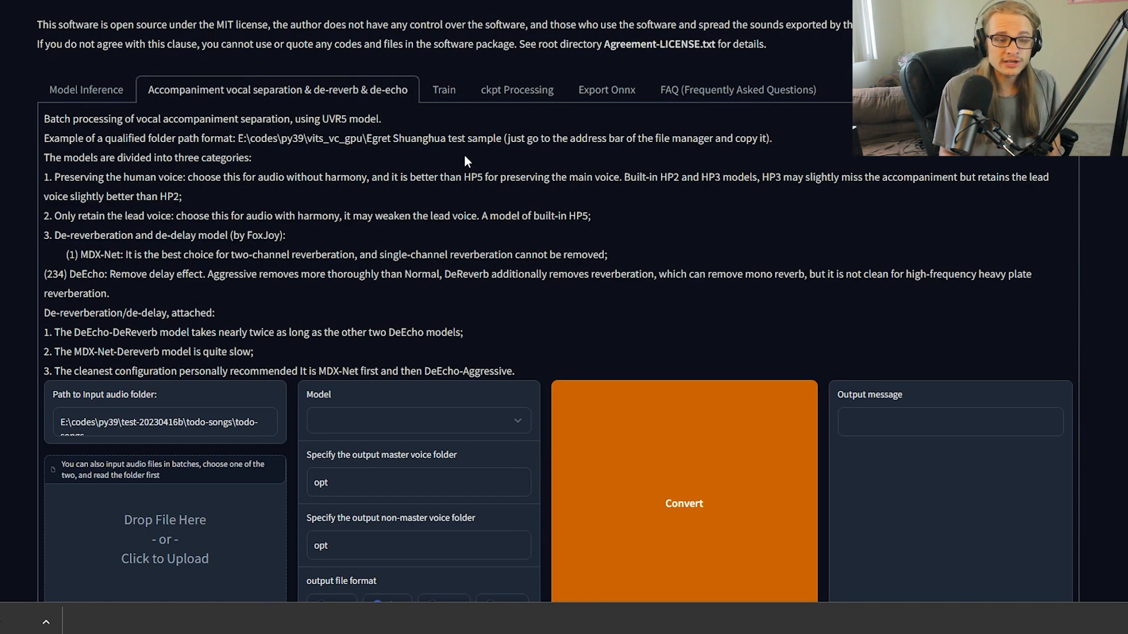
Look over the vocal separation page, then show the ckpt Processing page
scroll(down, 3)
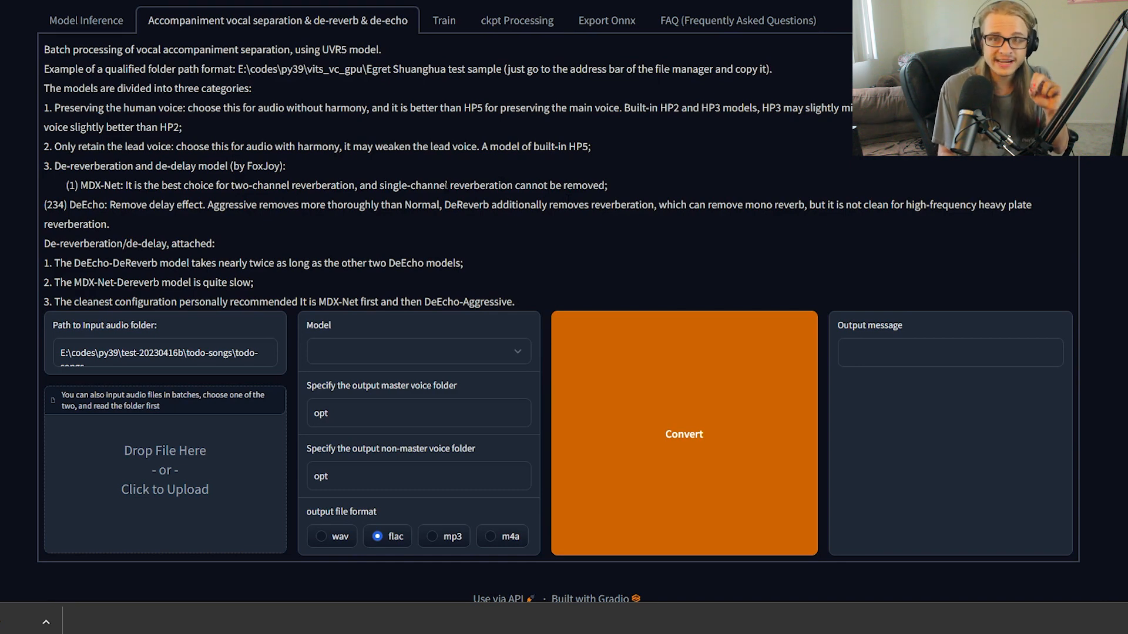
scroll(up, 3)
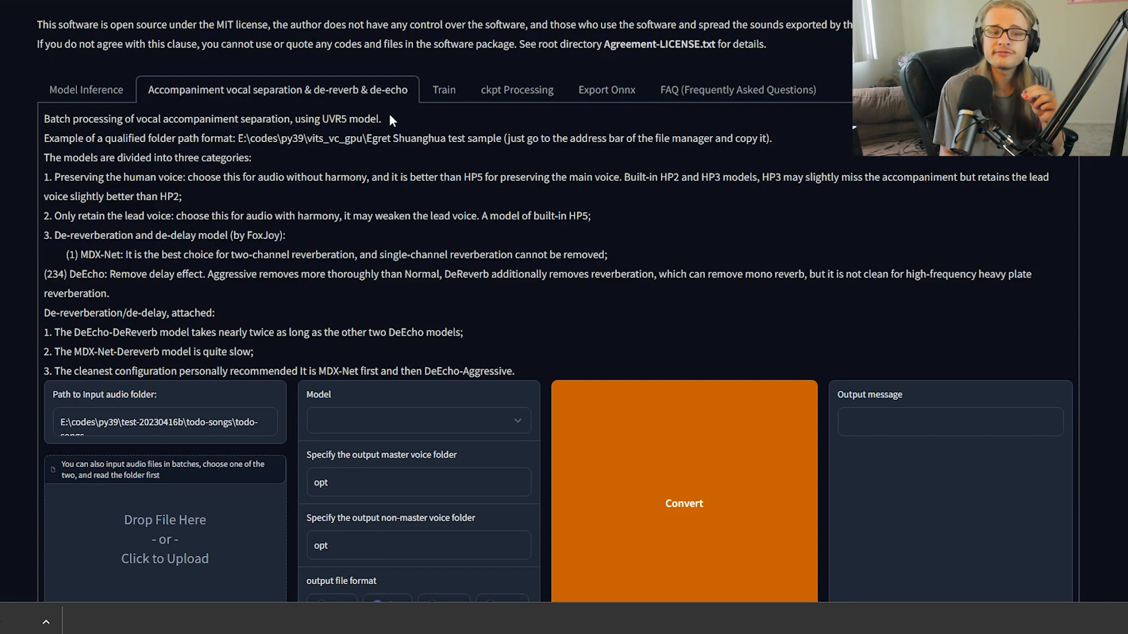
mouse_move(453, 105)
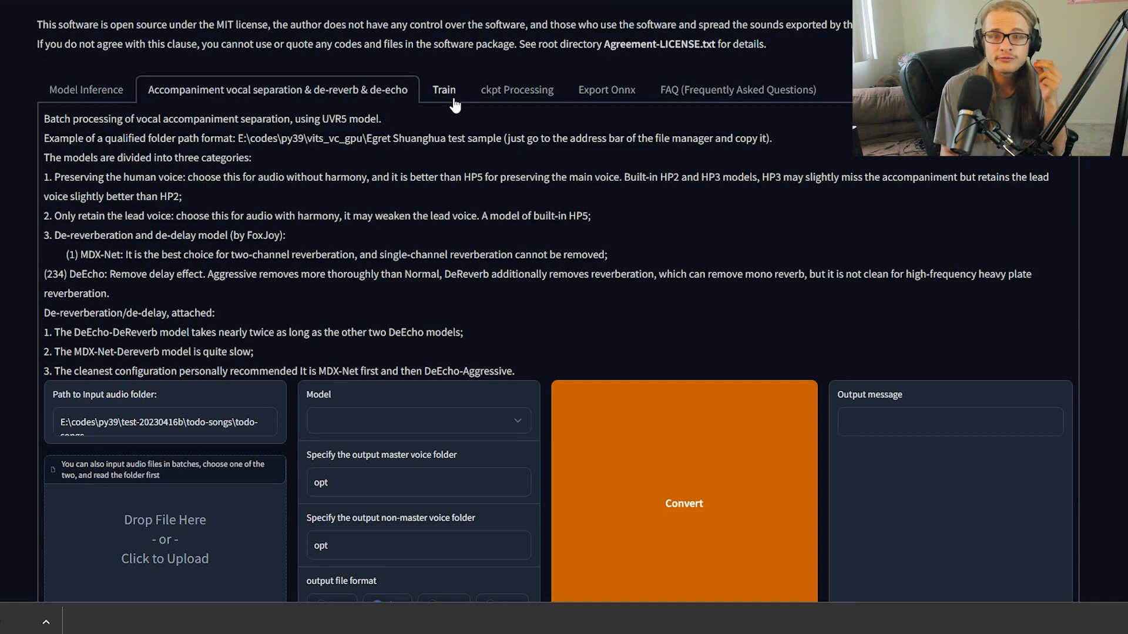
mouse_move(352, 239)
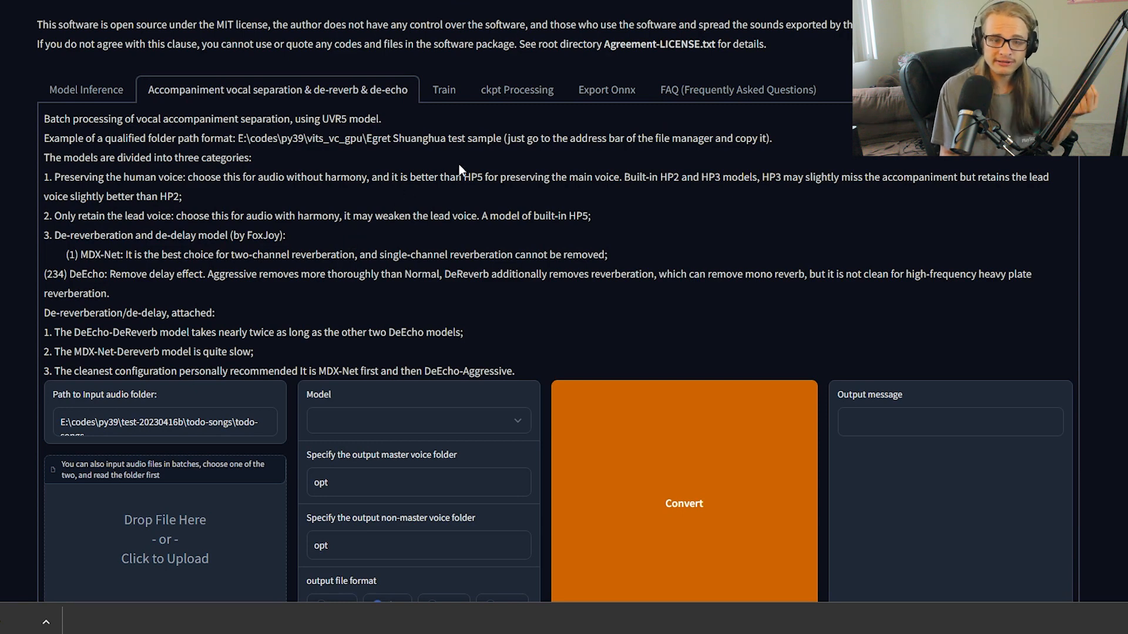
mouse_move(457, 115)
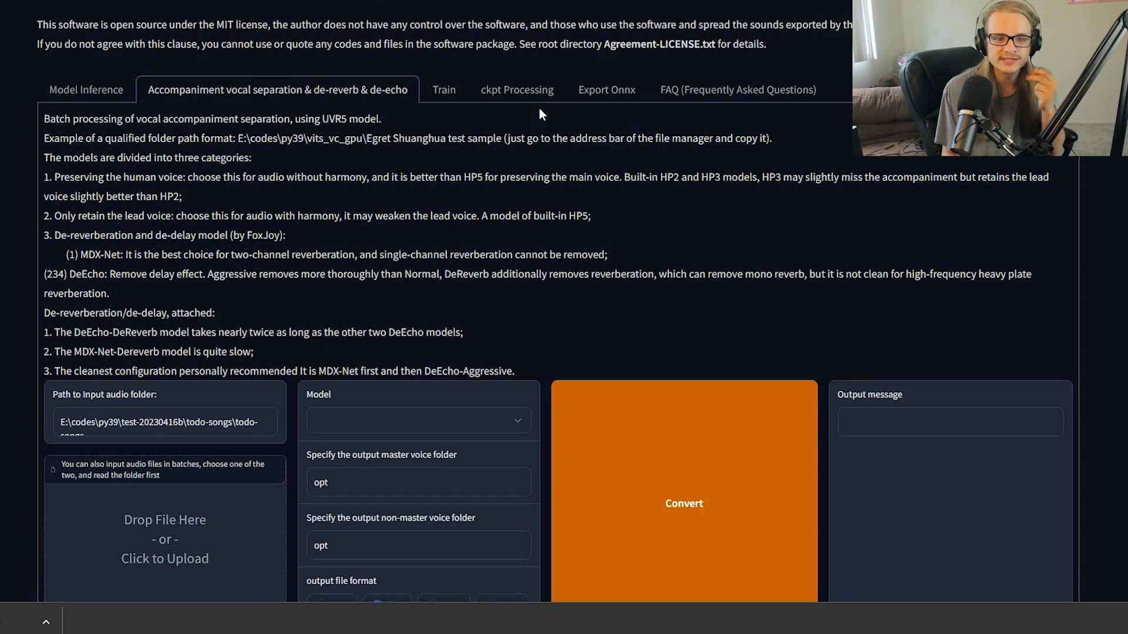
click(517, 89)
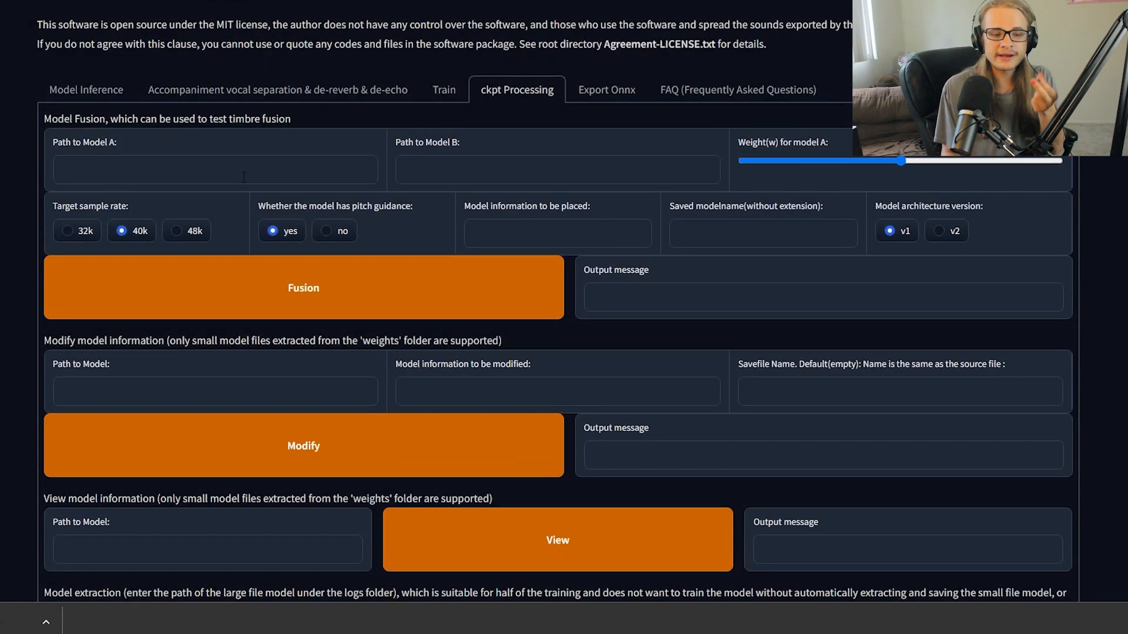
mouse_move(555, 190)
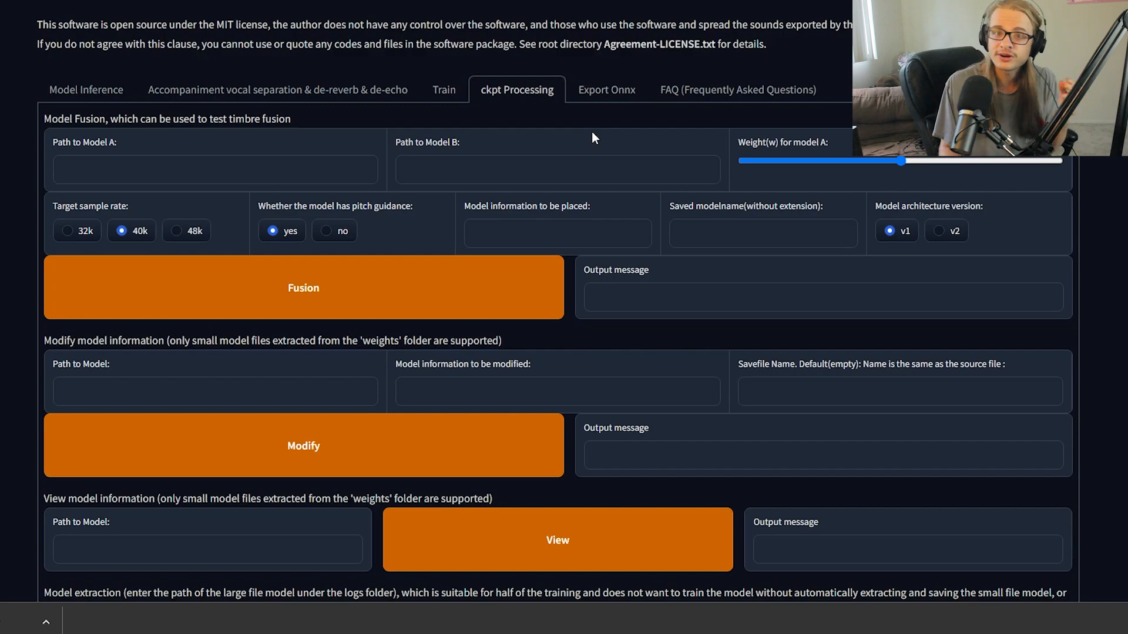
Read through the FAQ entries on ffmpeg errors, index files and CUDA memory
click(736, 89)
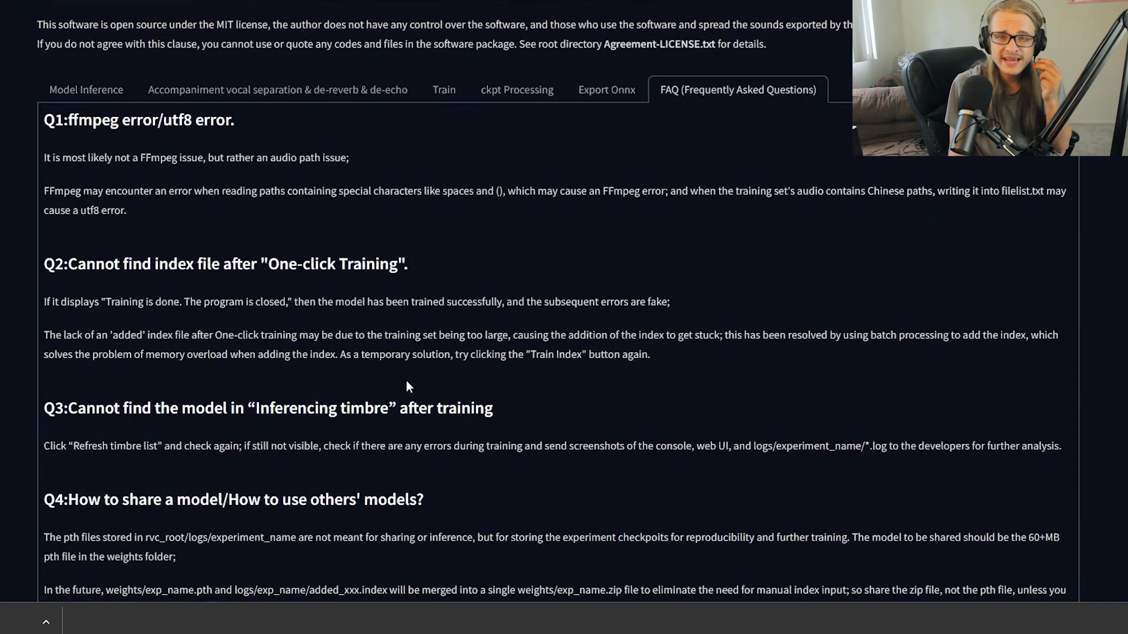
scroll(down, 3)
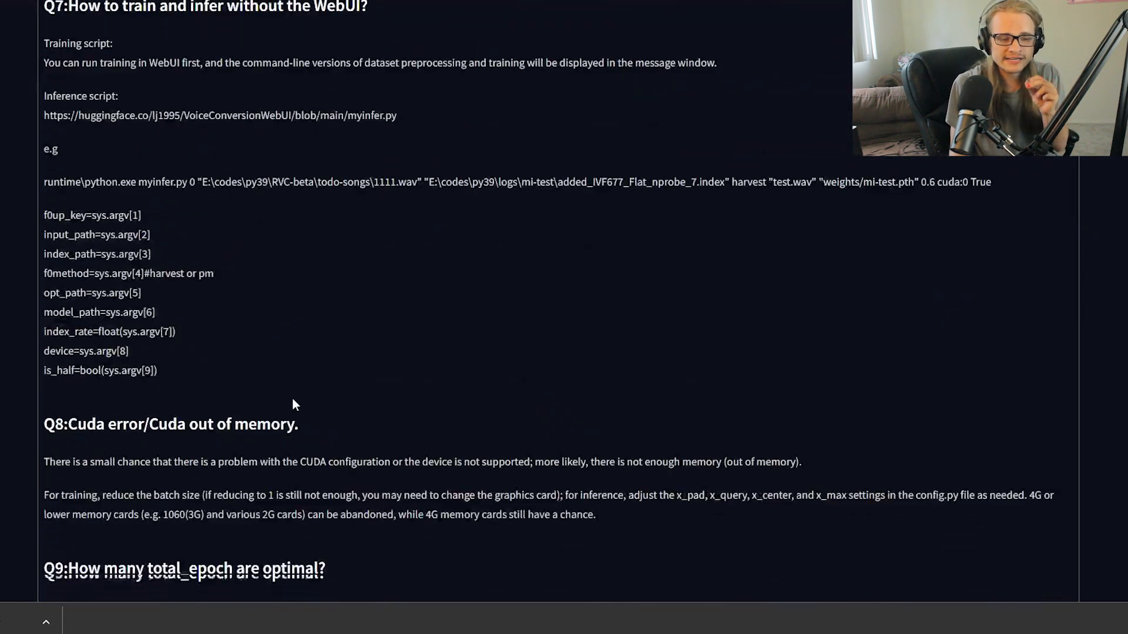
scroll(down, 3)
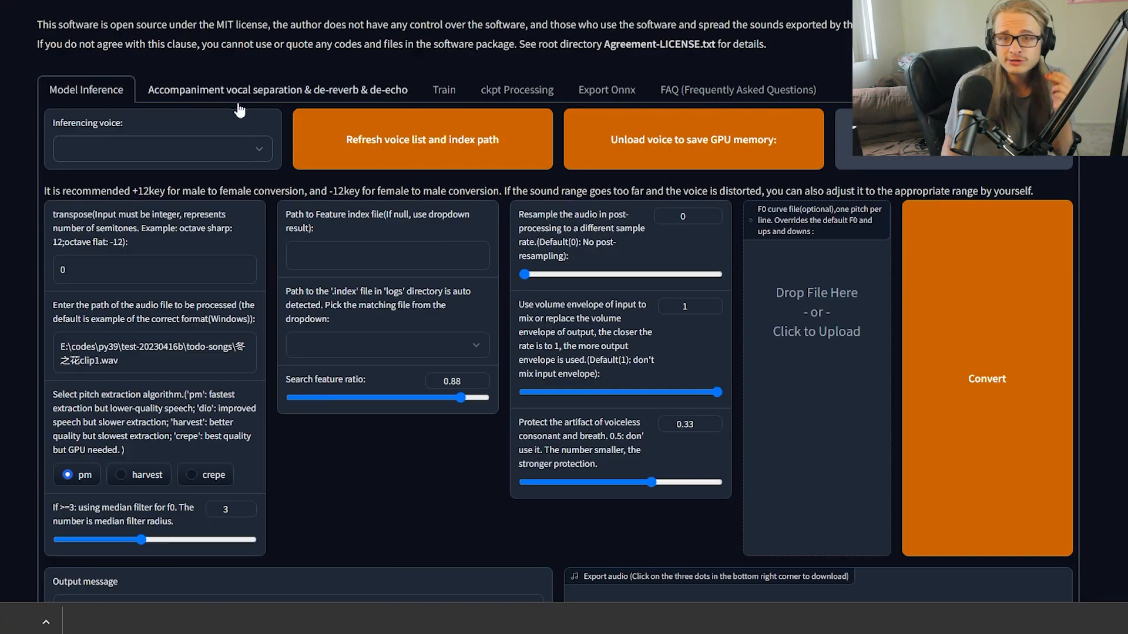
click(162, 150)
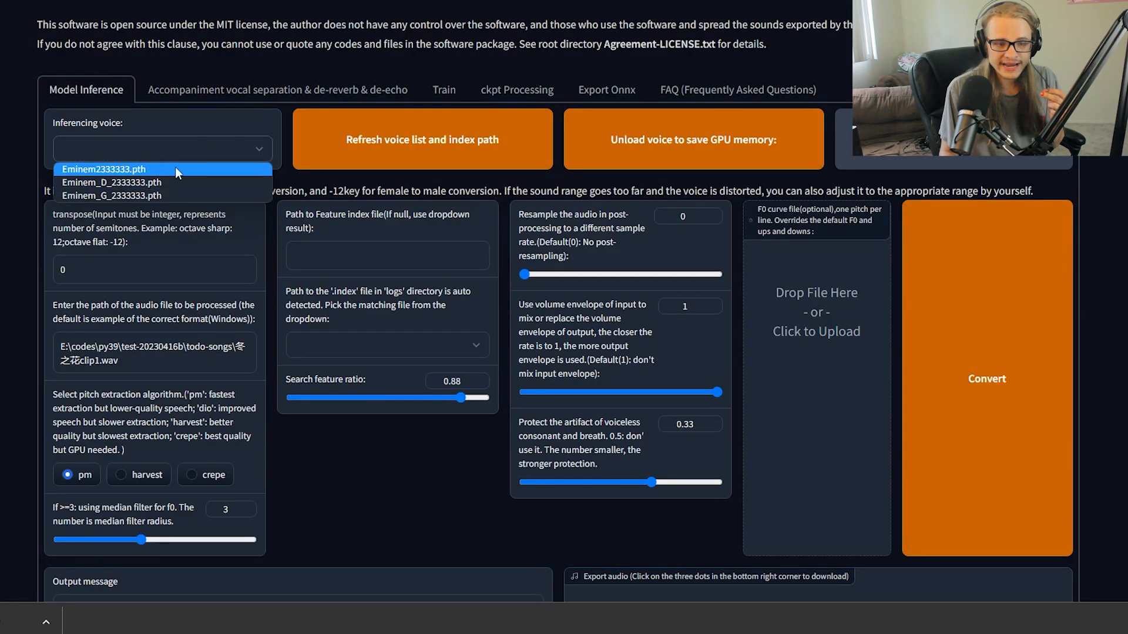
click(386, 344)
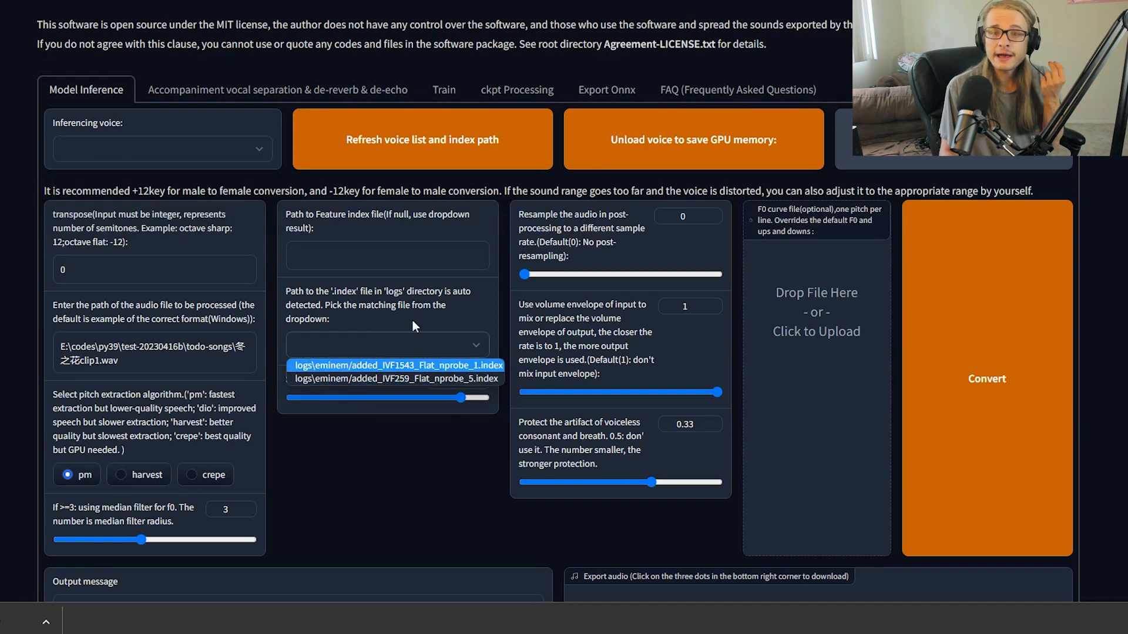
mouse_move(422, 302)
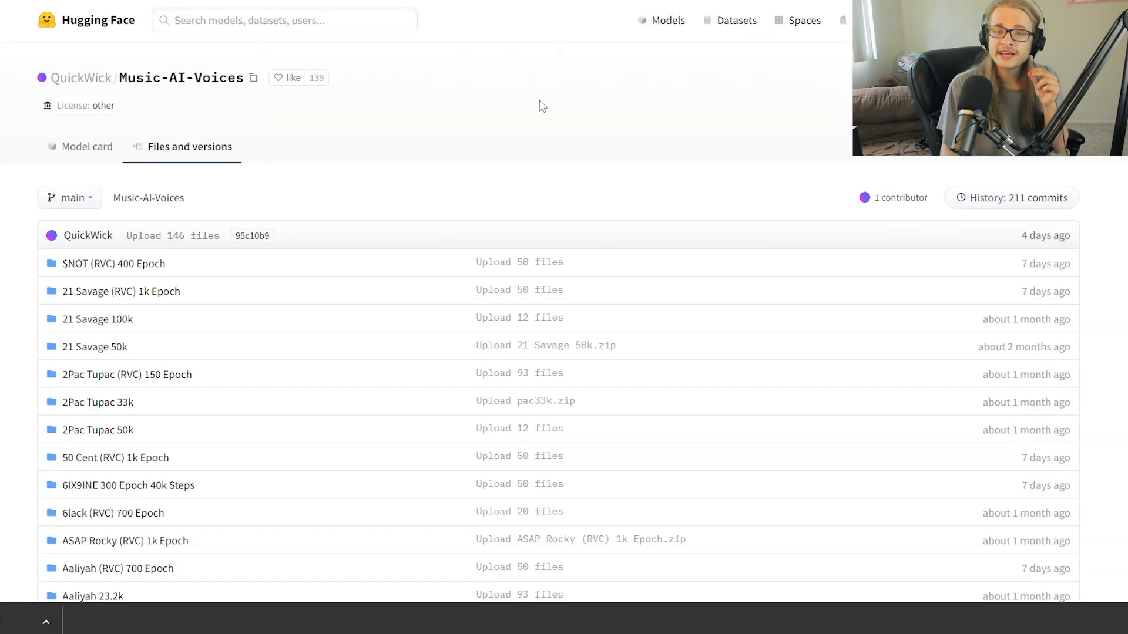
mouse_move(429, 87)
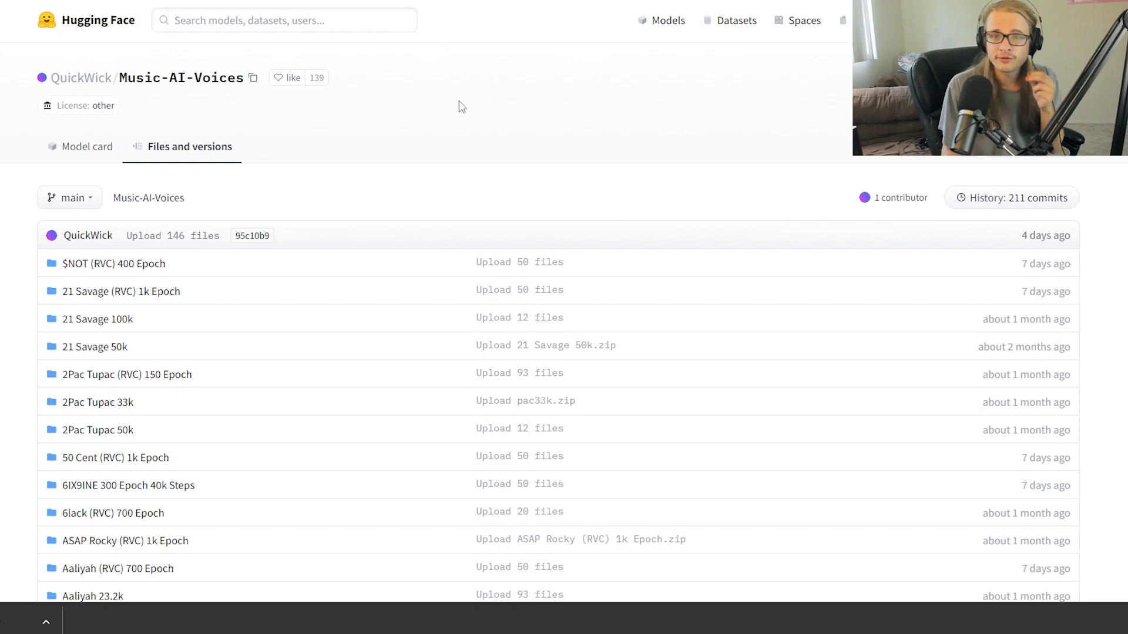
Browse the Music-AI-Voices voice model folders and return to the top of the list
scroll(down, 3)
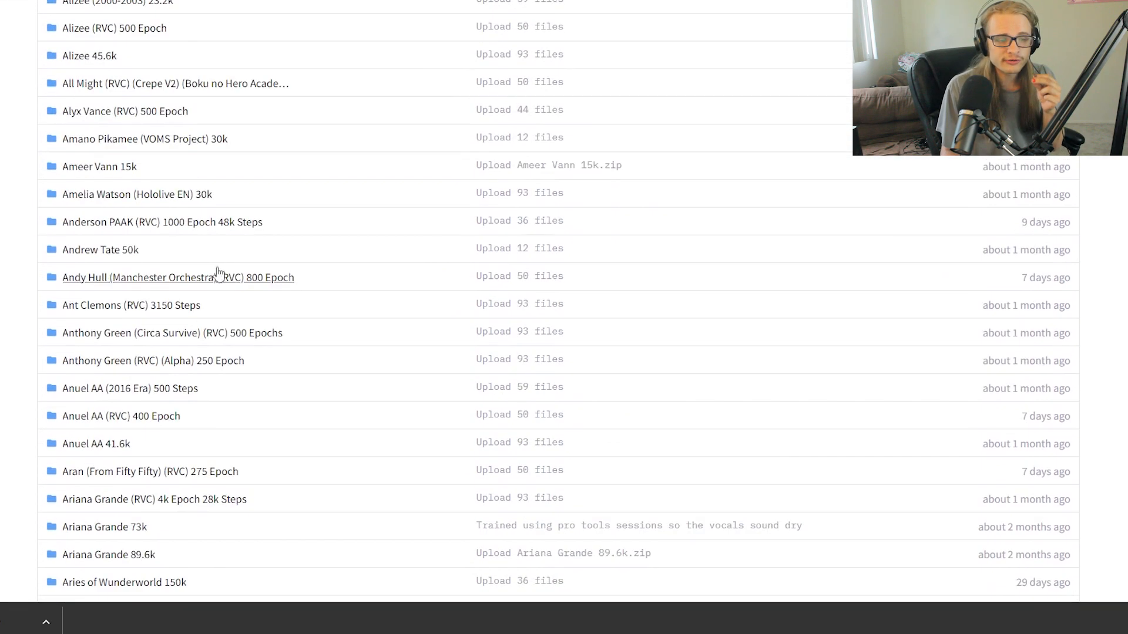
scroll(down, 3)
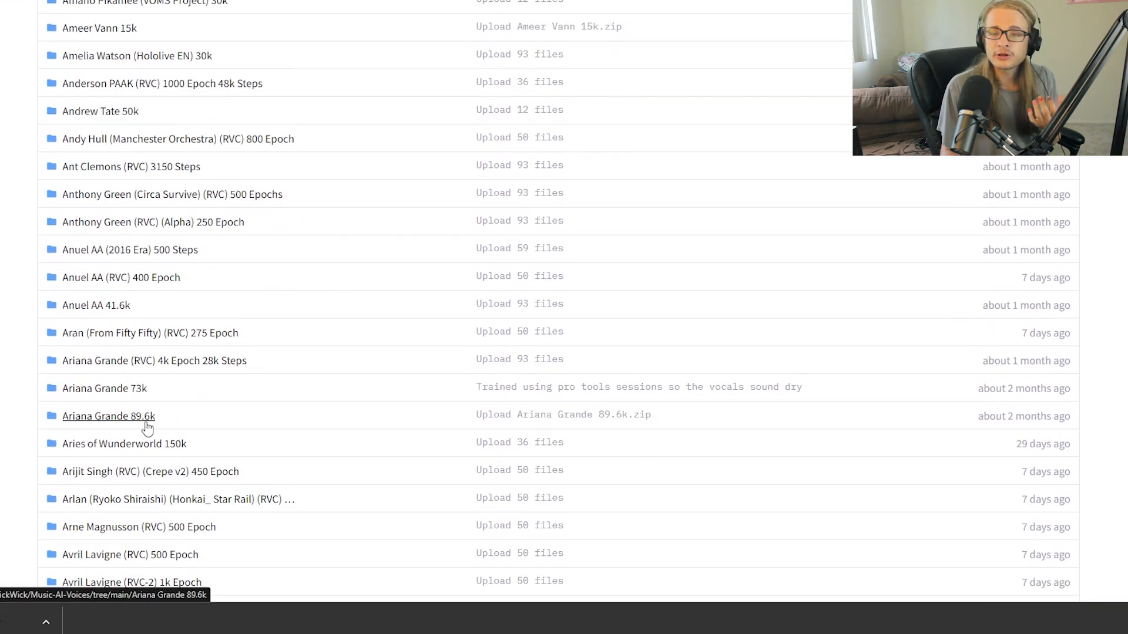
scroll(down, 3)
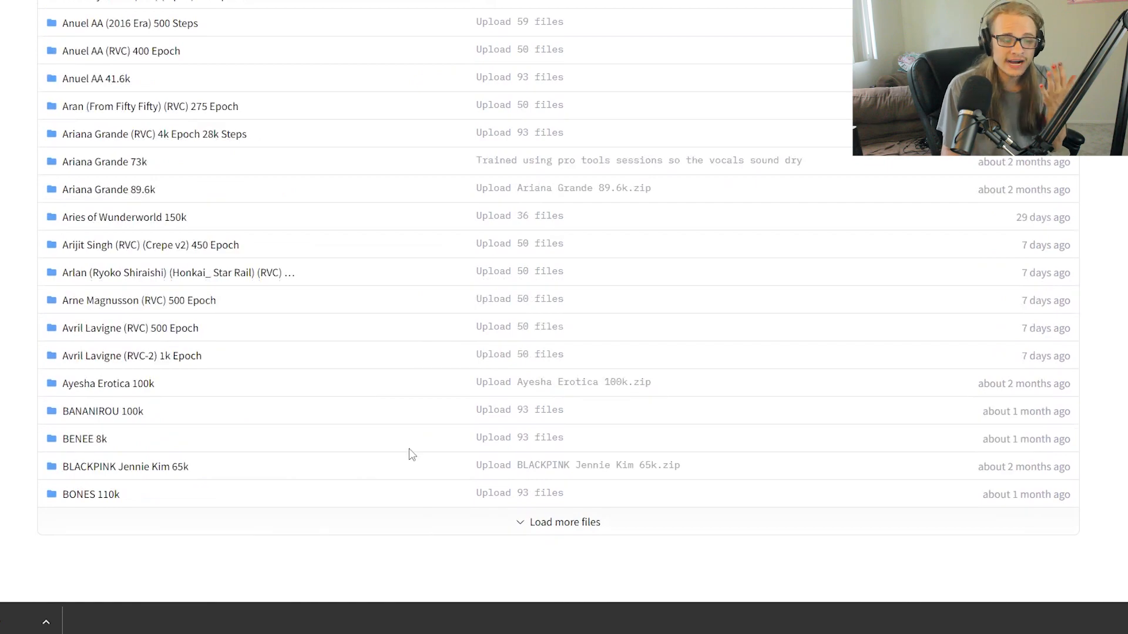
scroll(down, 3)
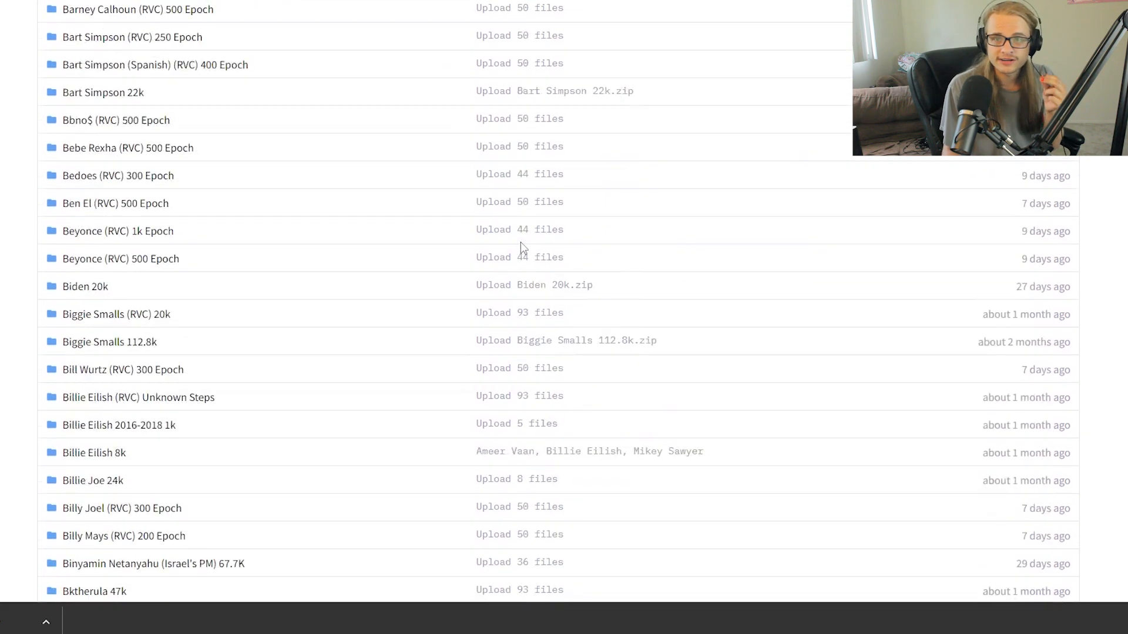
scroll(down, 3)
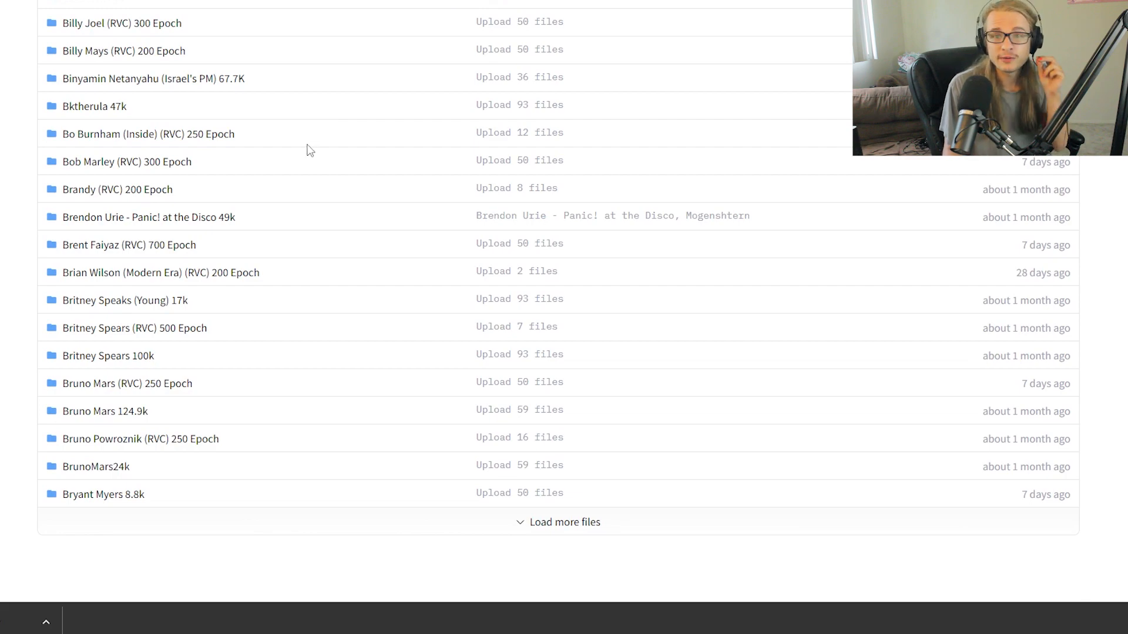
scroll(up, 3)
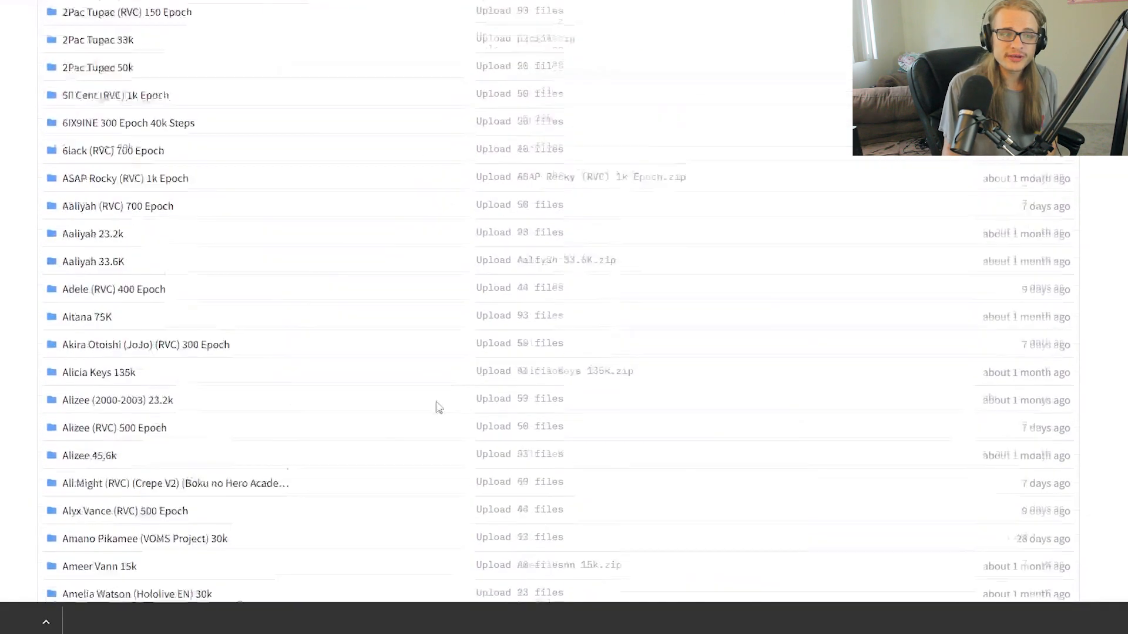
scroll(up, 3)
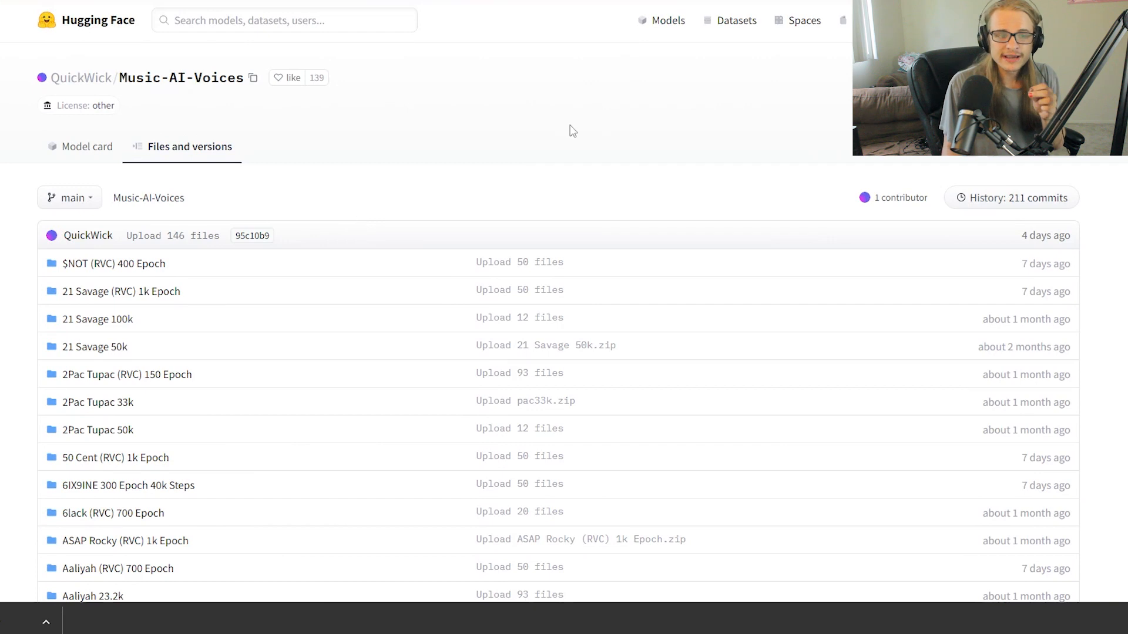
mouse_move(570, 122)
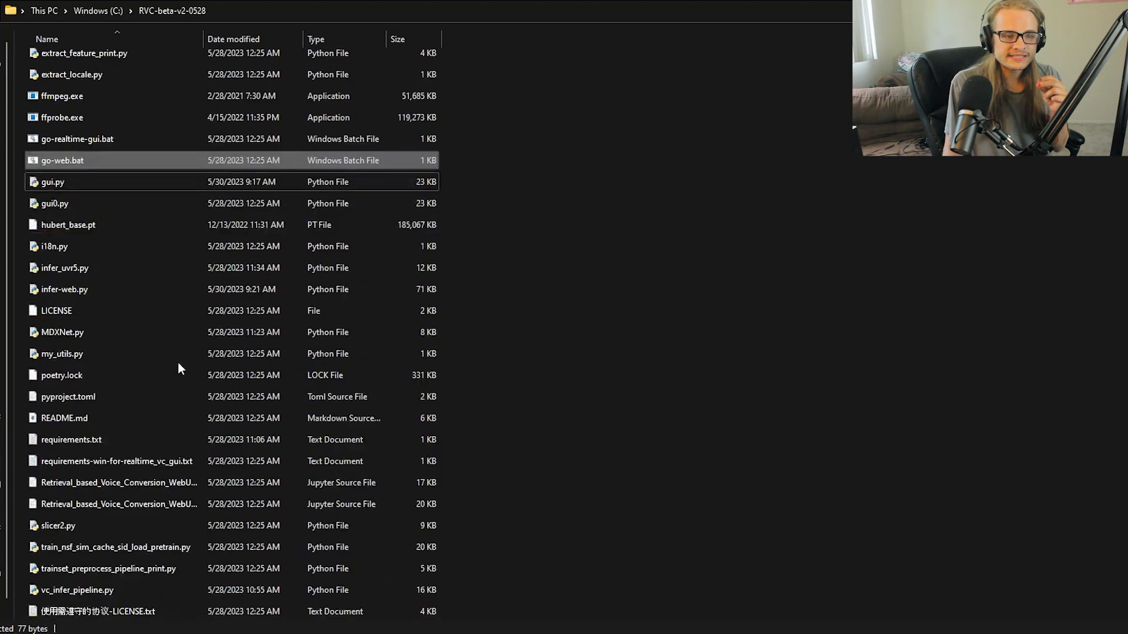
Delete the Eminem subfolder from weights, leaving only the three Eminem .pth files
scroll(up, 3)
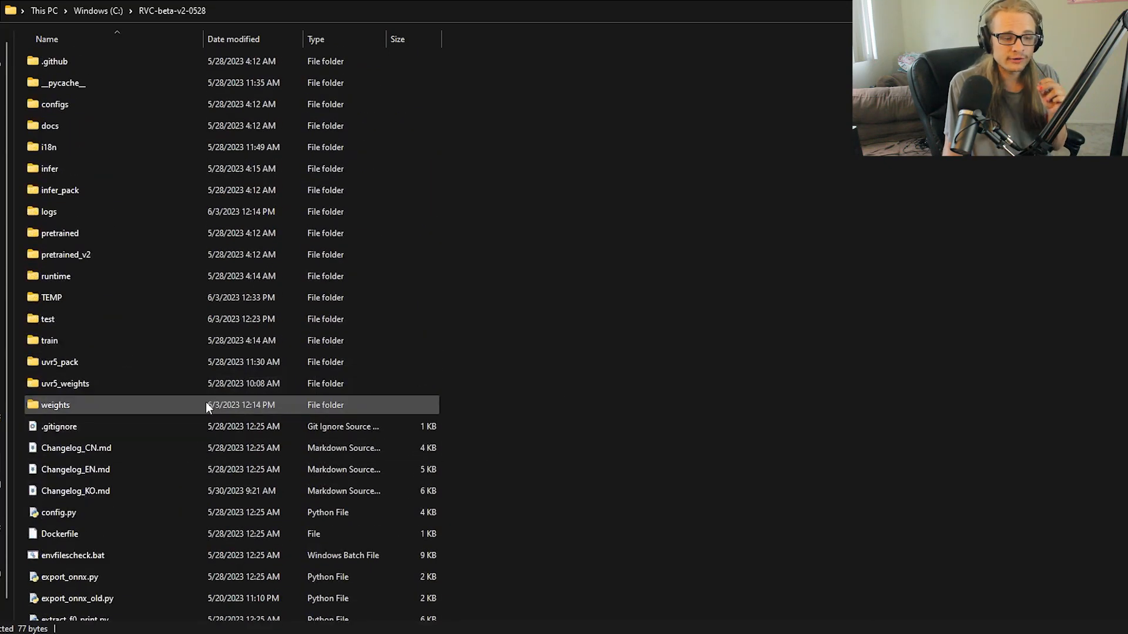
double_click(55, 405)
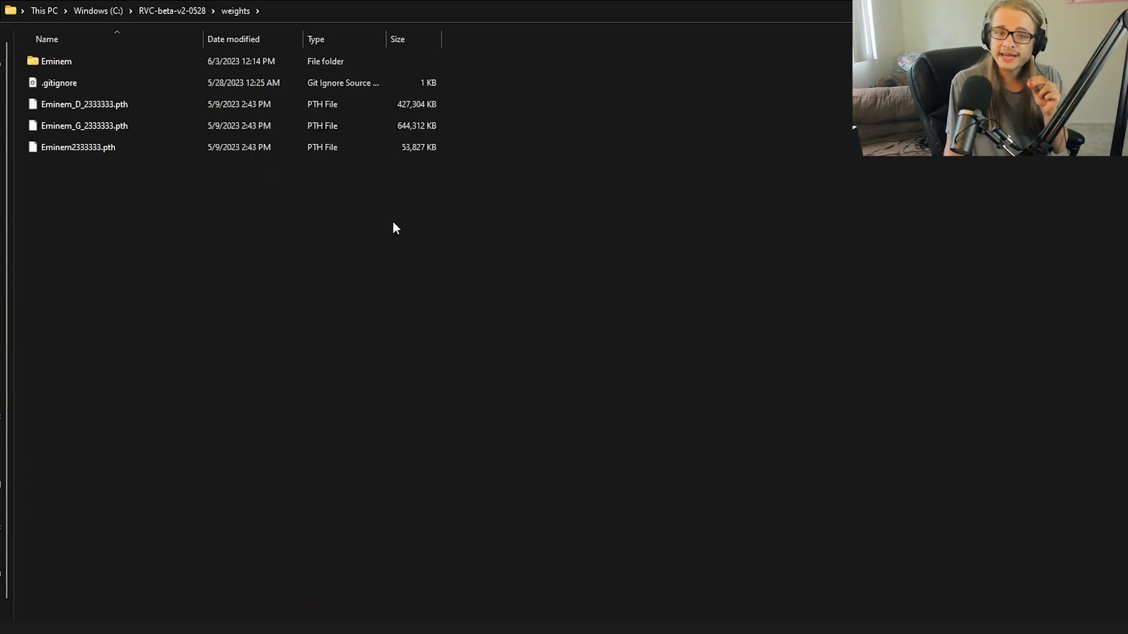
right_click(57, 61)
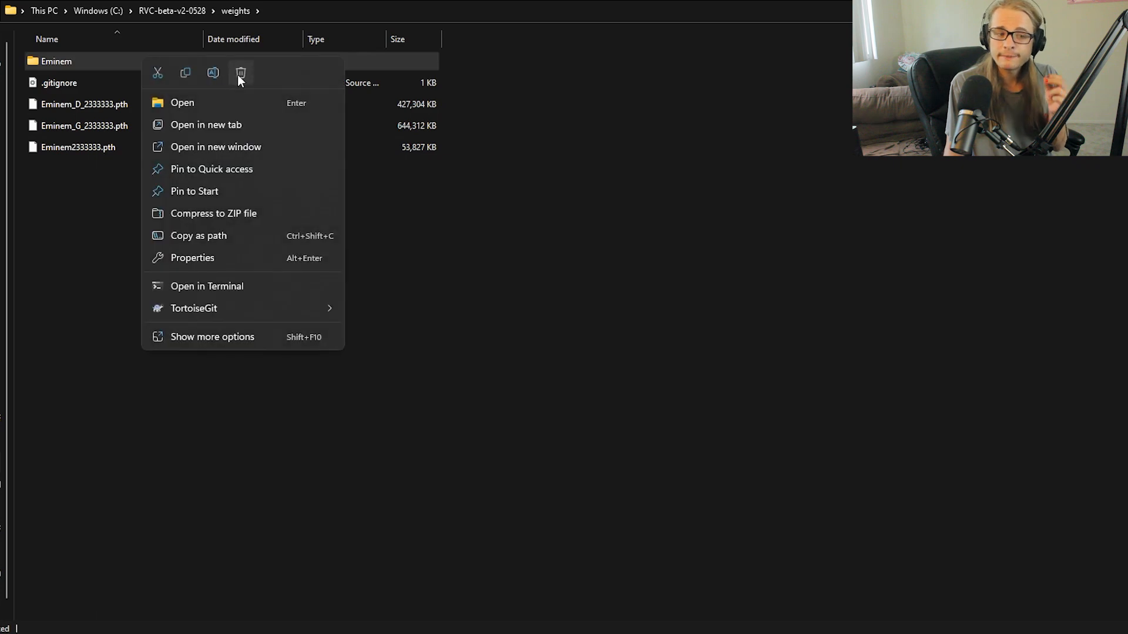
click(486, 187)
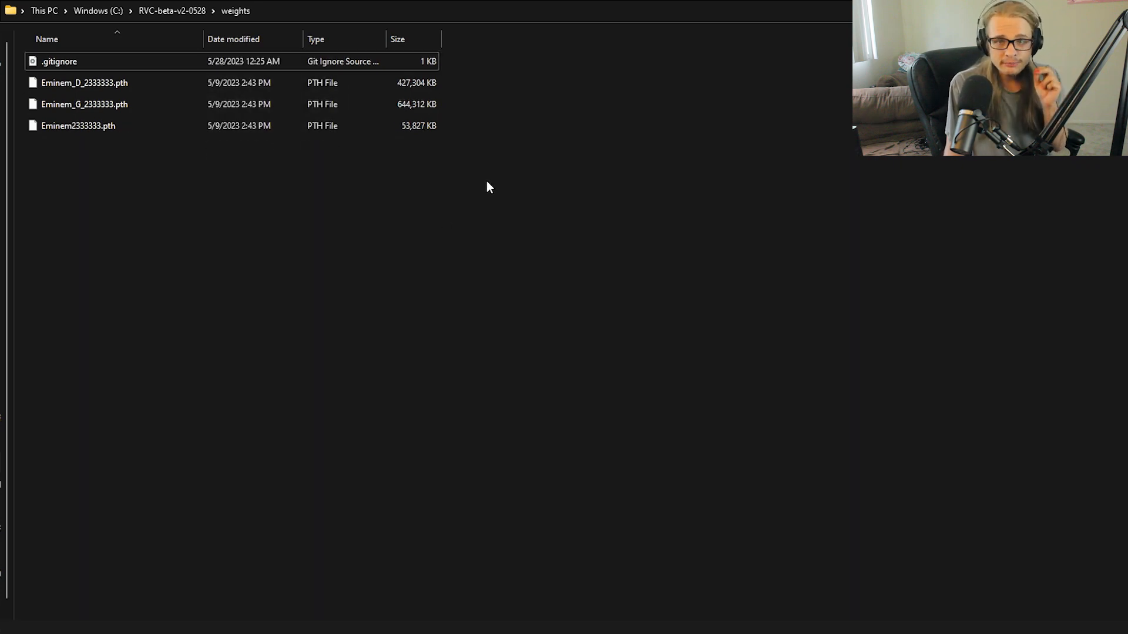
mouse_move(271, 175)
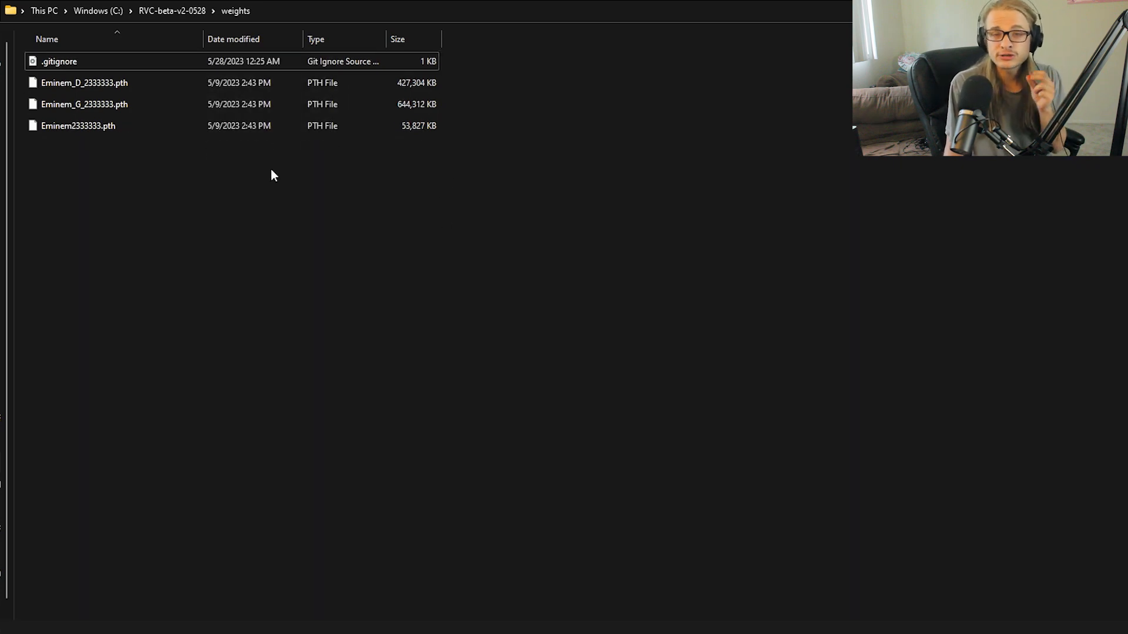
mouse_move(481, 282)
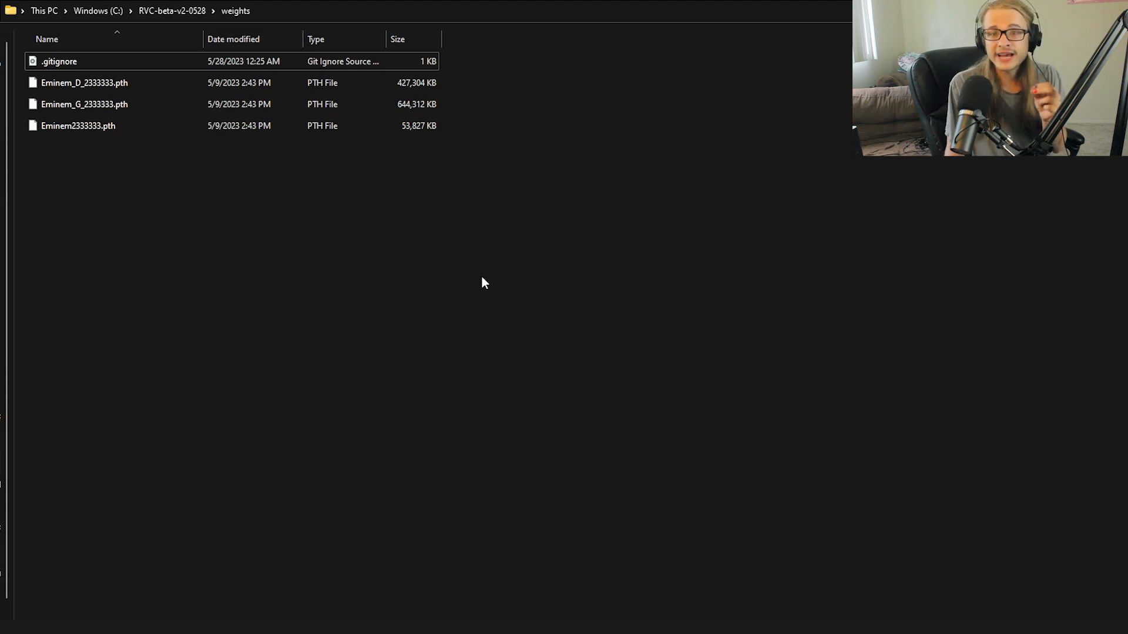
mouse_move(539, 192)
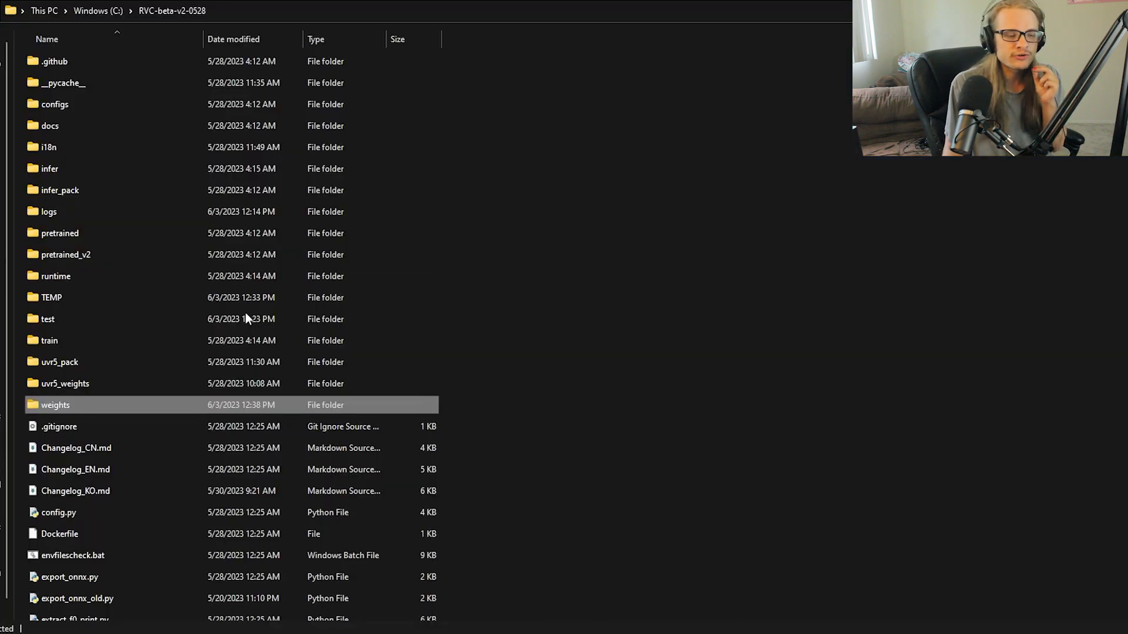
Check the eminem folder in logs and open the Eminem model folder in D:\RVC MODELs
double_click(49, 211)
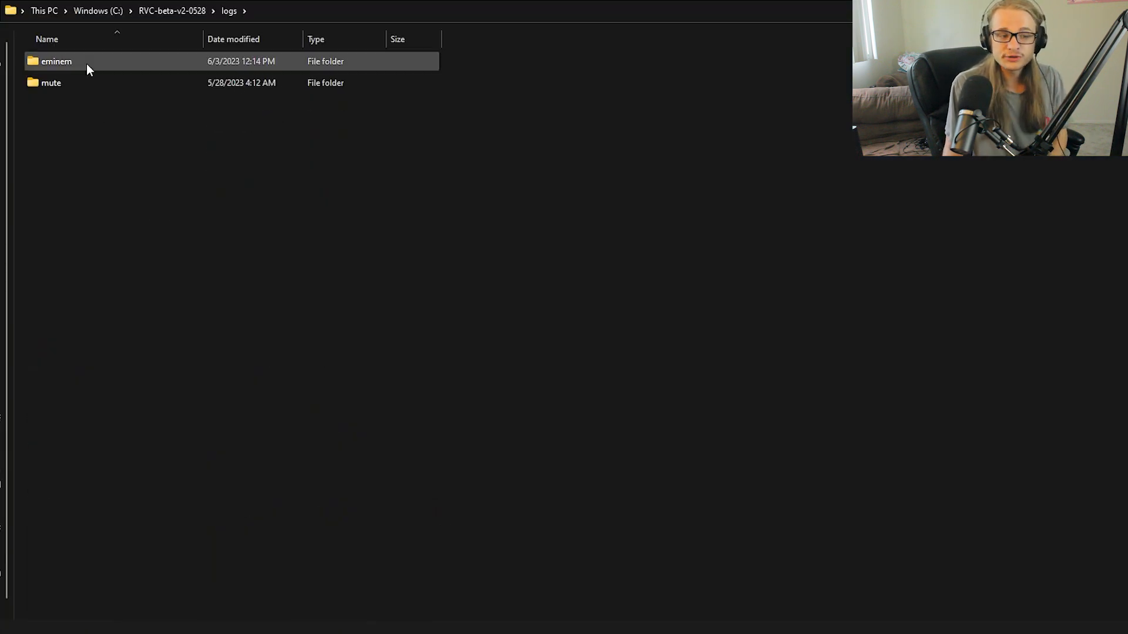
mouse_move(78, 68)
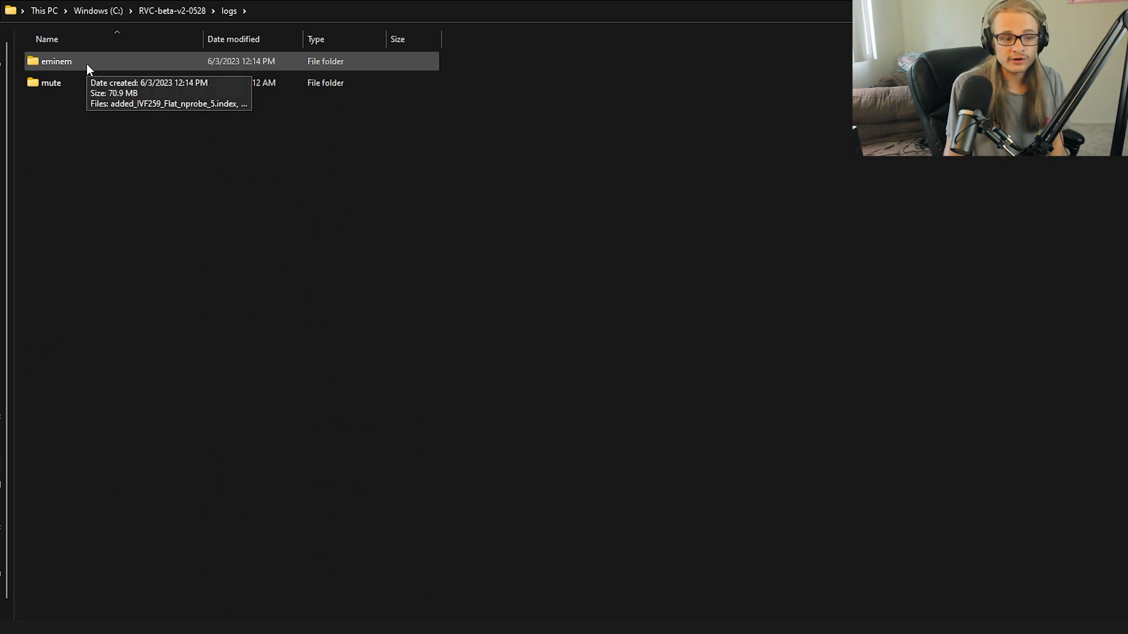
double_click(56, 61)
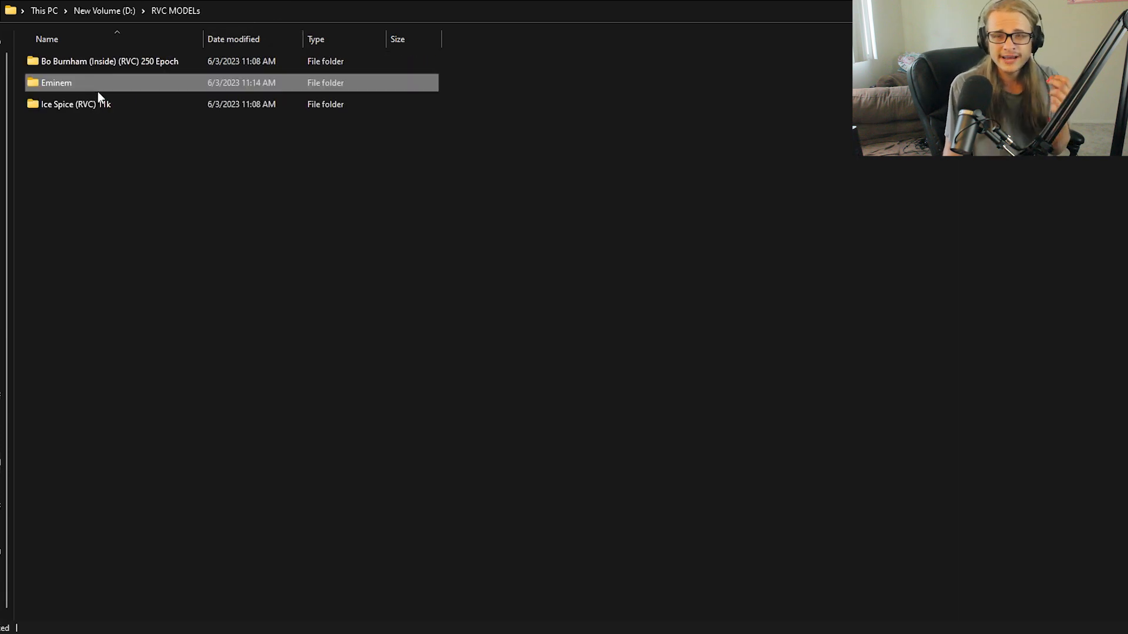
double_click(68, 104)
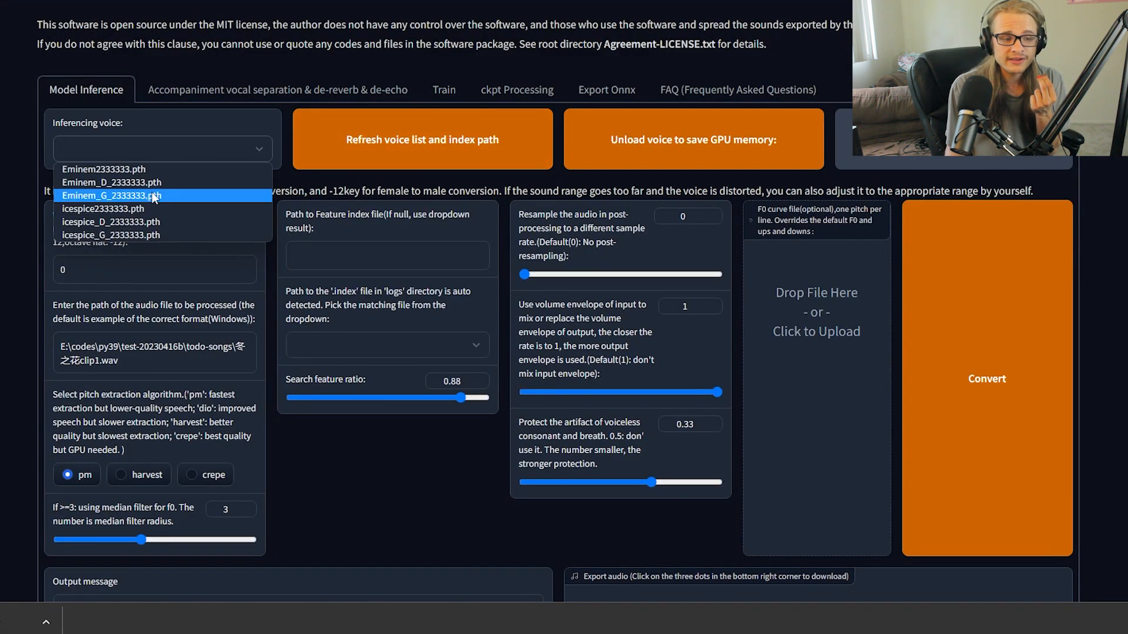
mouse_move(128, 222)
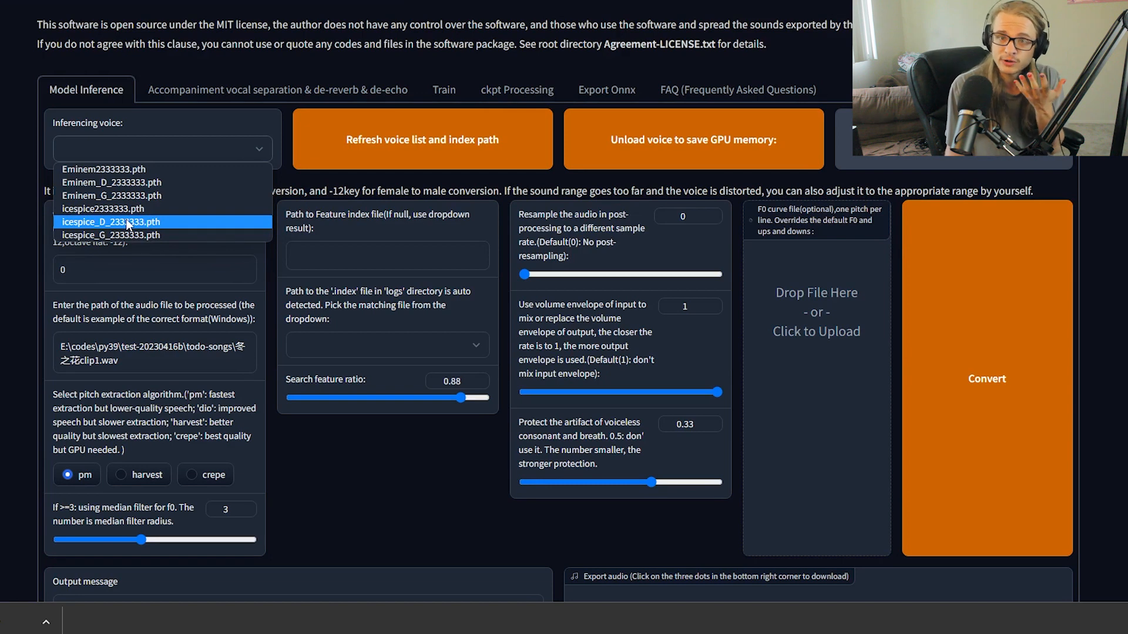
Choose a .pth voice model from the Inferencing voice list offering Eminem and icespice
click(112, 222)
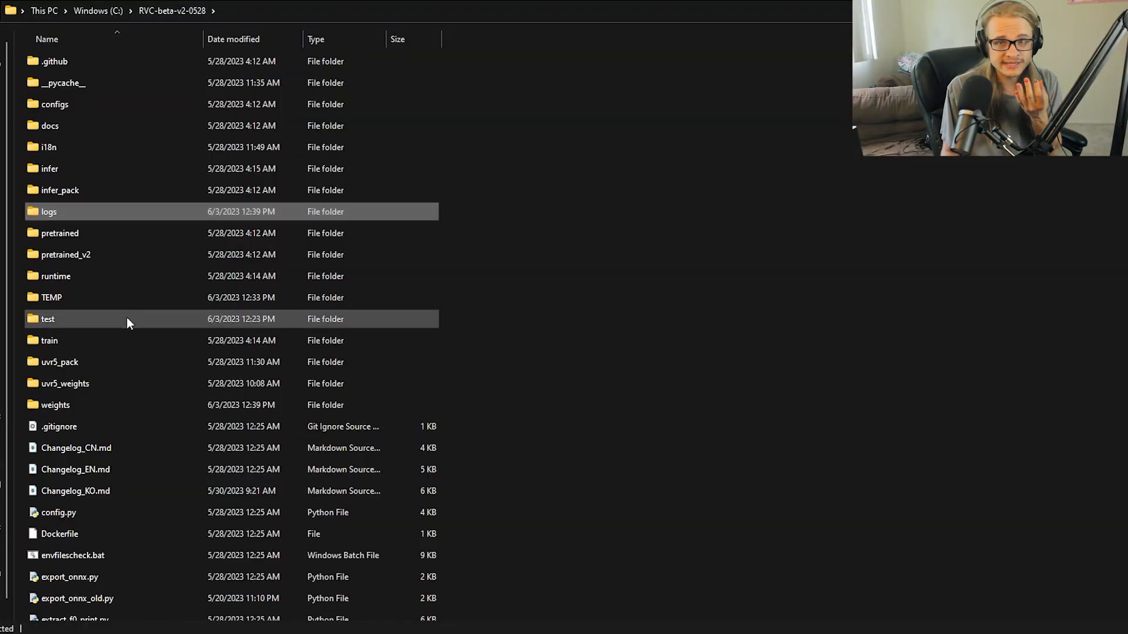
Select coffee pot.wav in the test folder and copy its full path
double_click(47, 318)
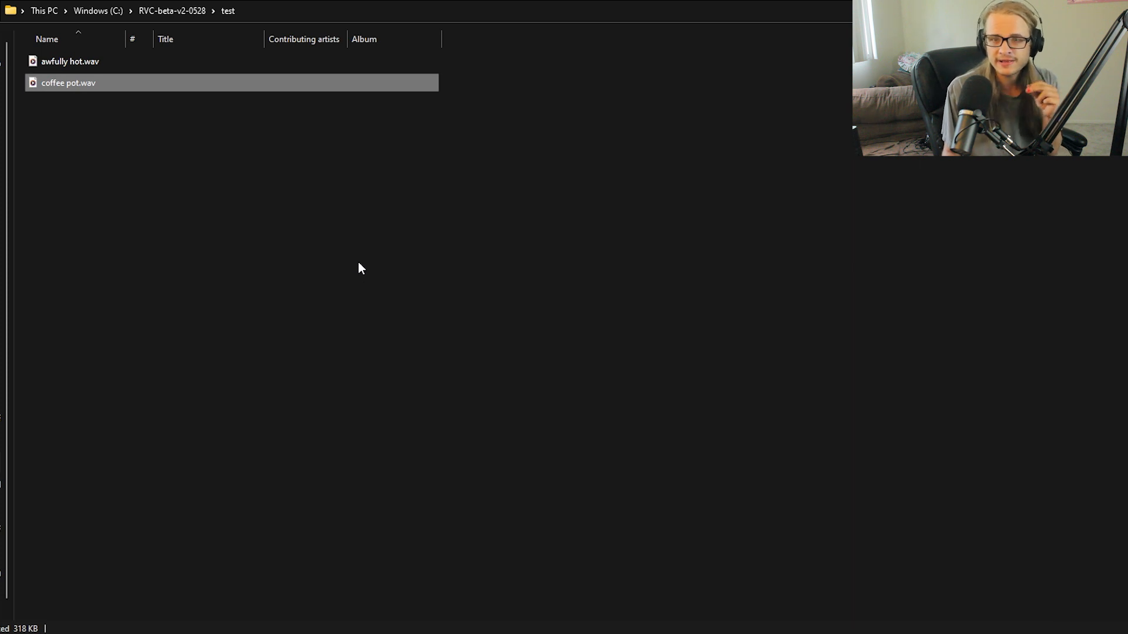
mouse_move(335, 262)
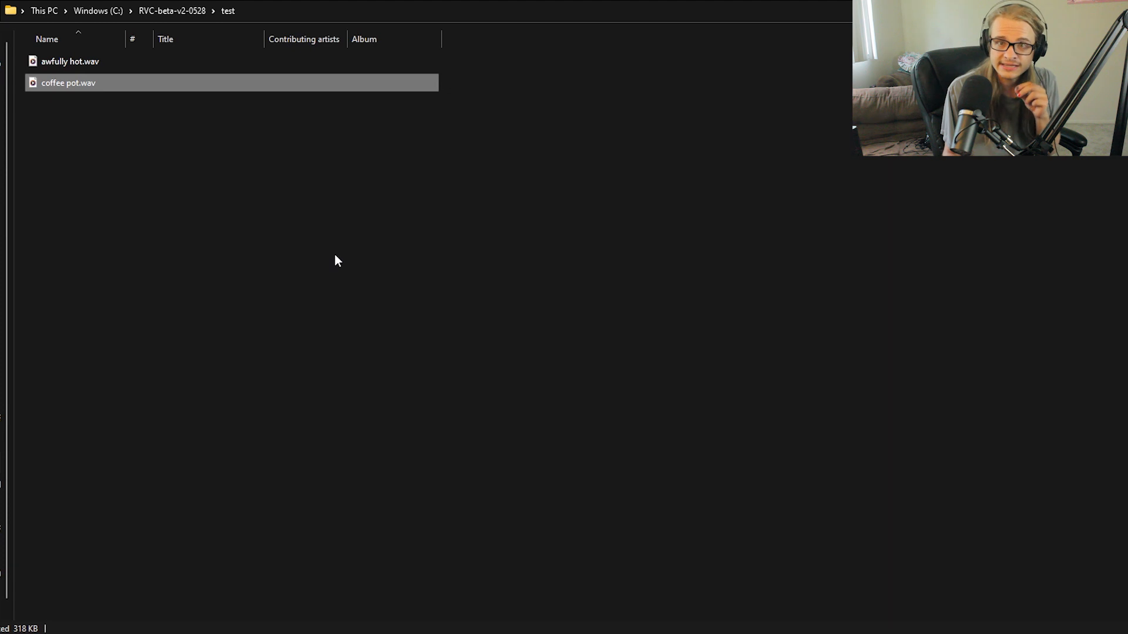
click(92, 120)
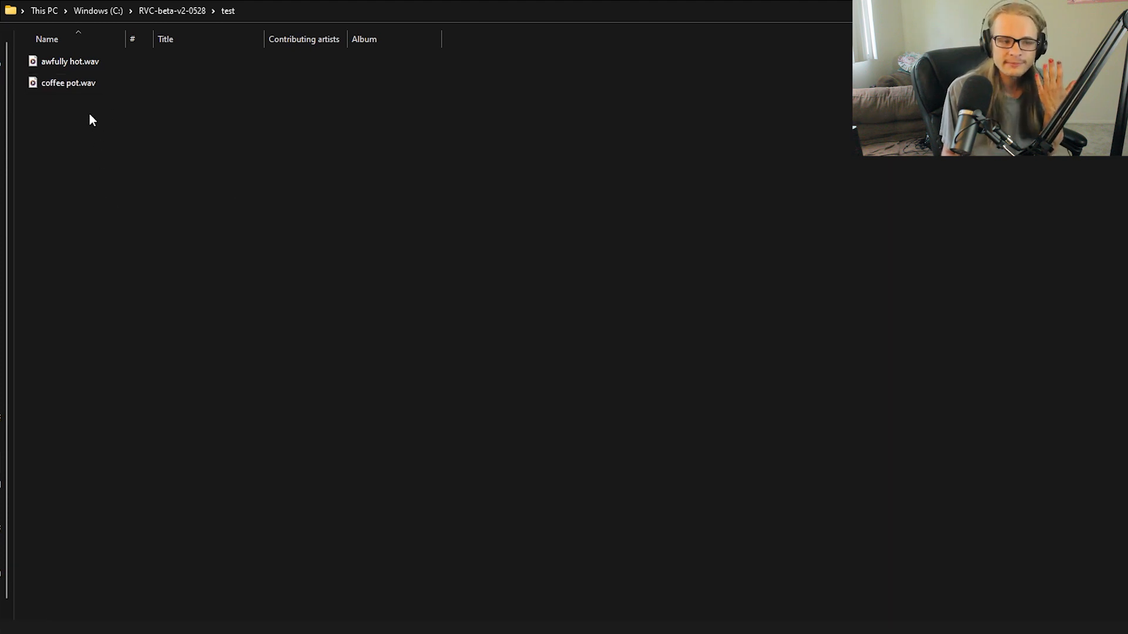
click(68, 82)
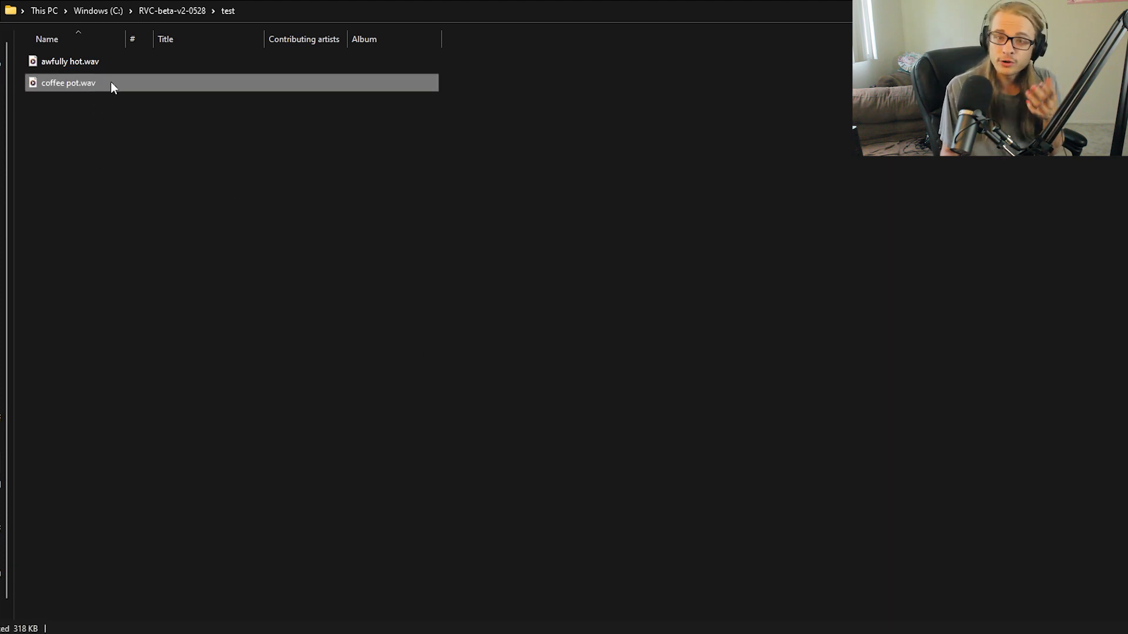
right_click(68, 83)
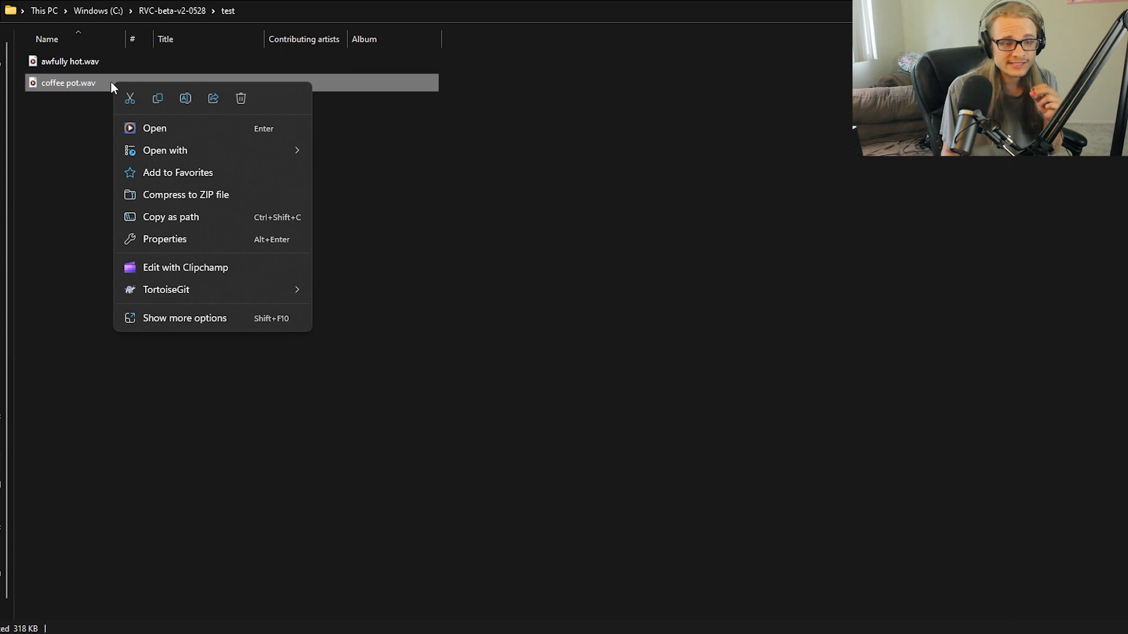
key(Escape)
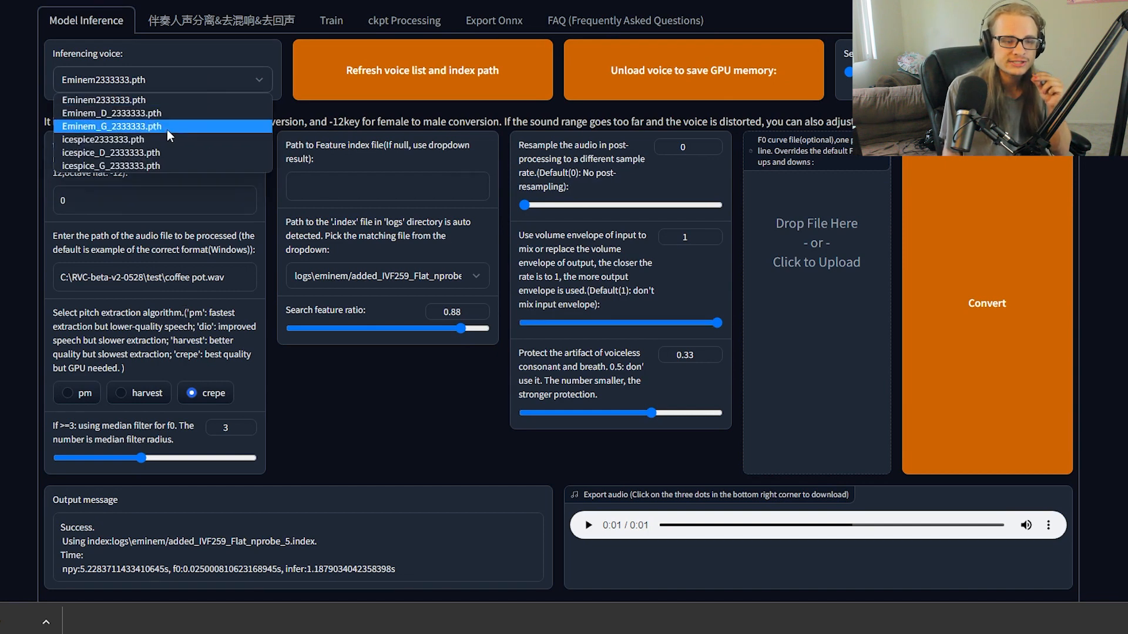
Convert coffee pot.wav with the Eminem2333333.pth model, crepe pitch extraction and the eminem index
click(112, 113)
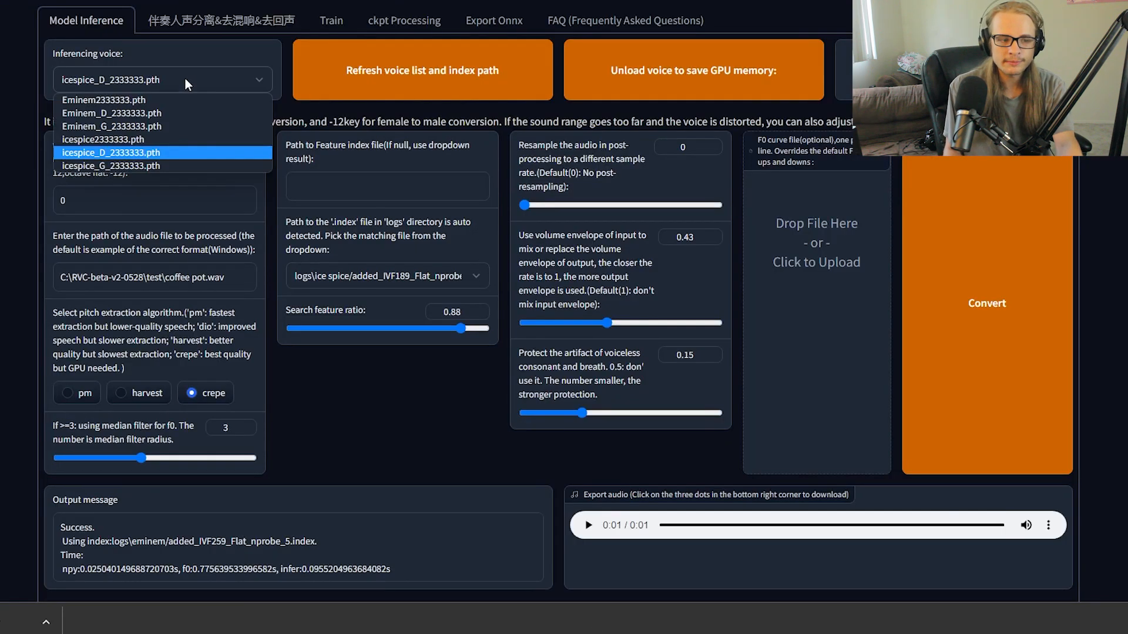
Convert ice spice.wav with the icespice_D_2333333.pth model at +12 semitones and the ice spice index
click(110, 152)
text(12)
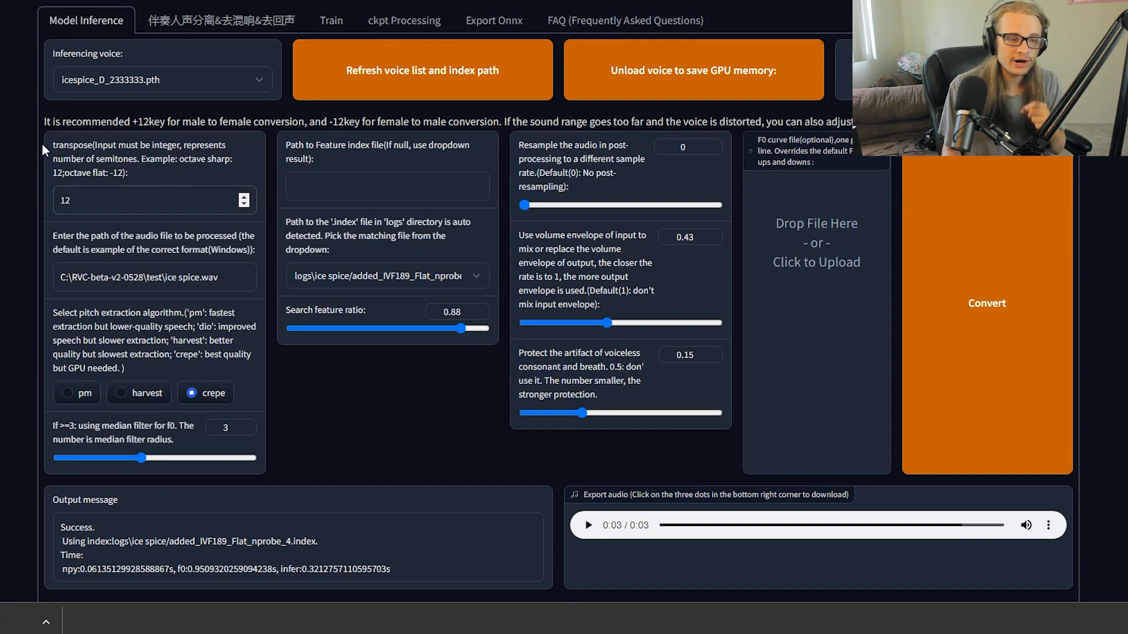
mouse_move(1040, 242)
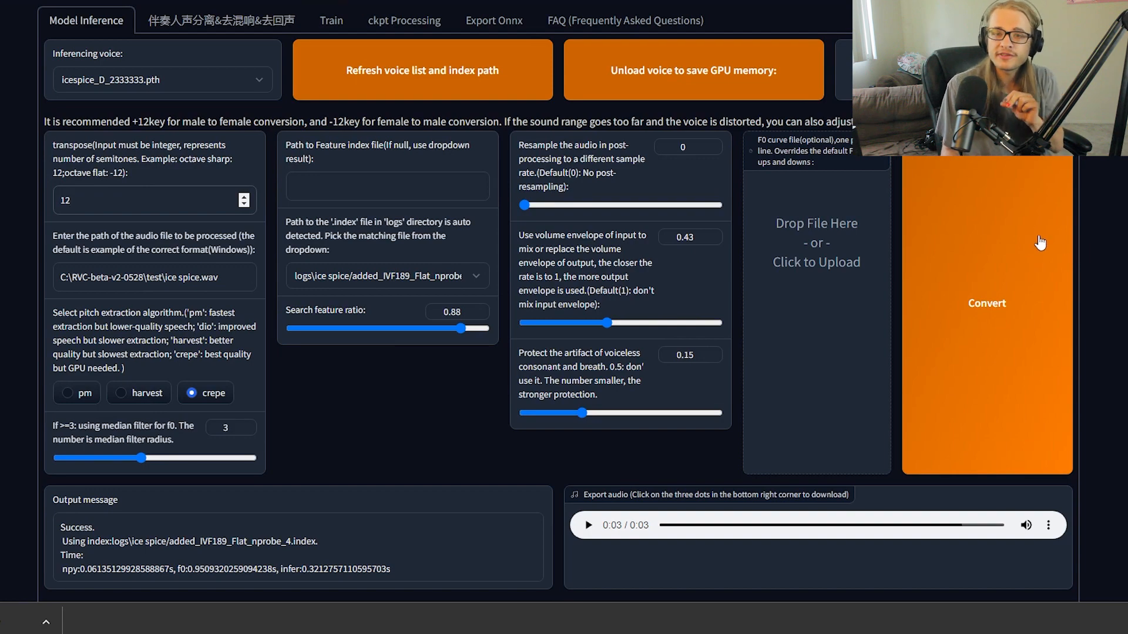
click(986, 303)
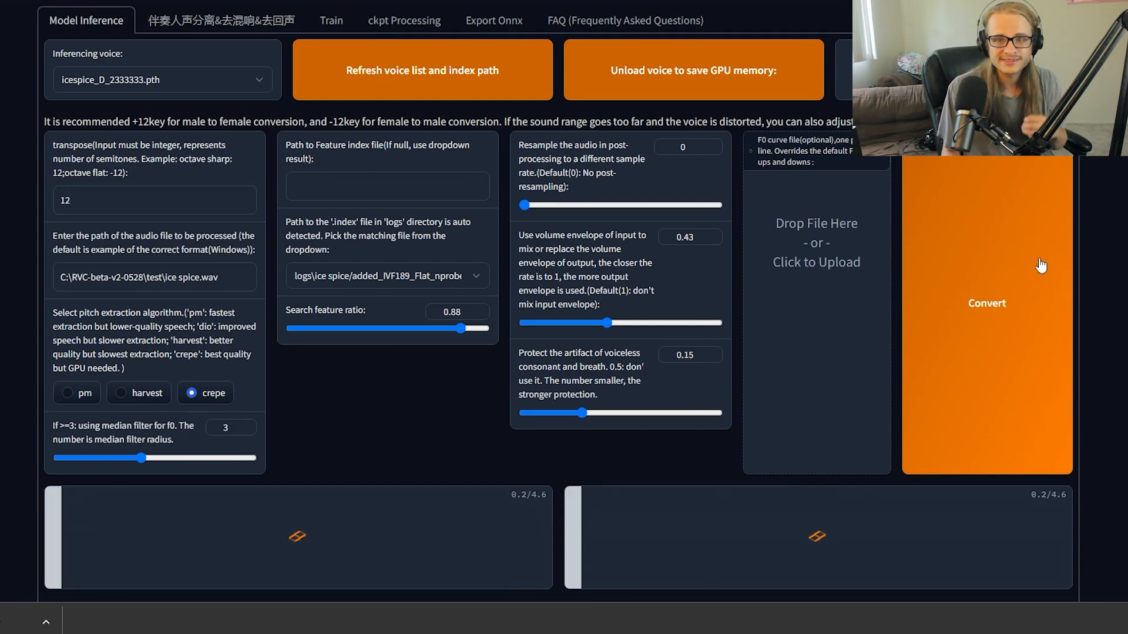
click(986, 303)
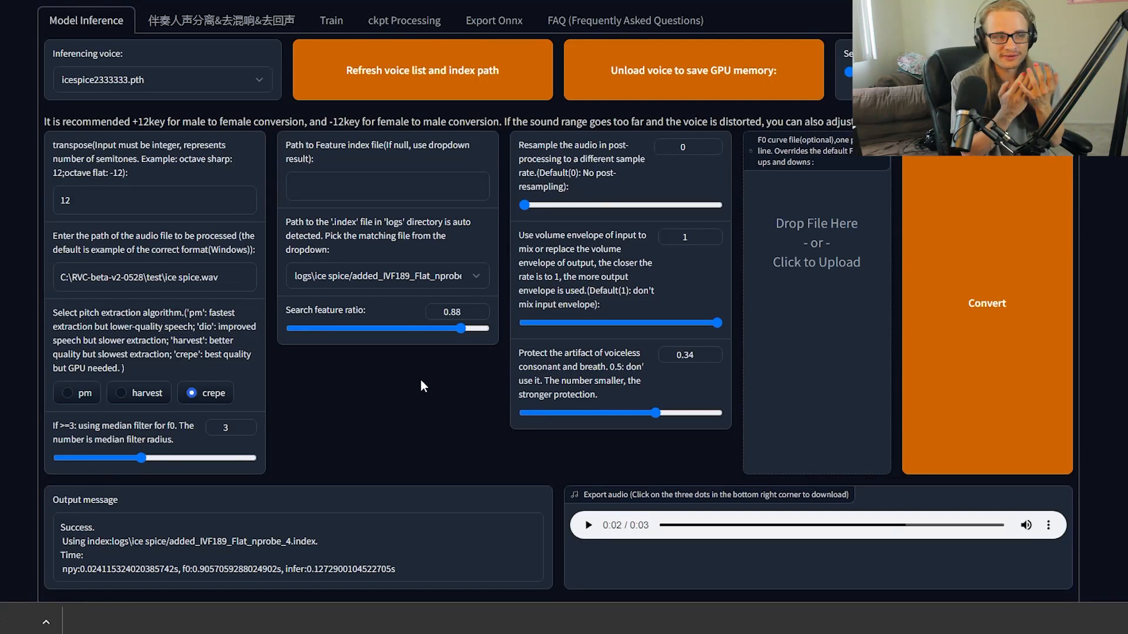
mouse_move(528, 363)
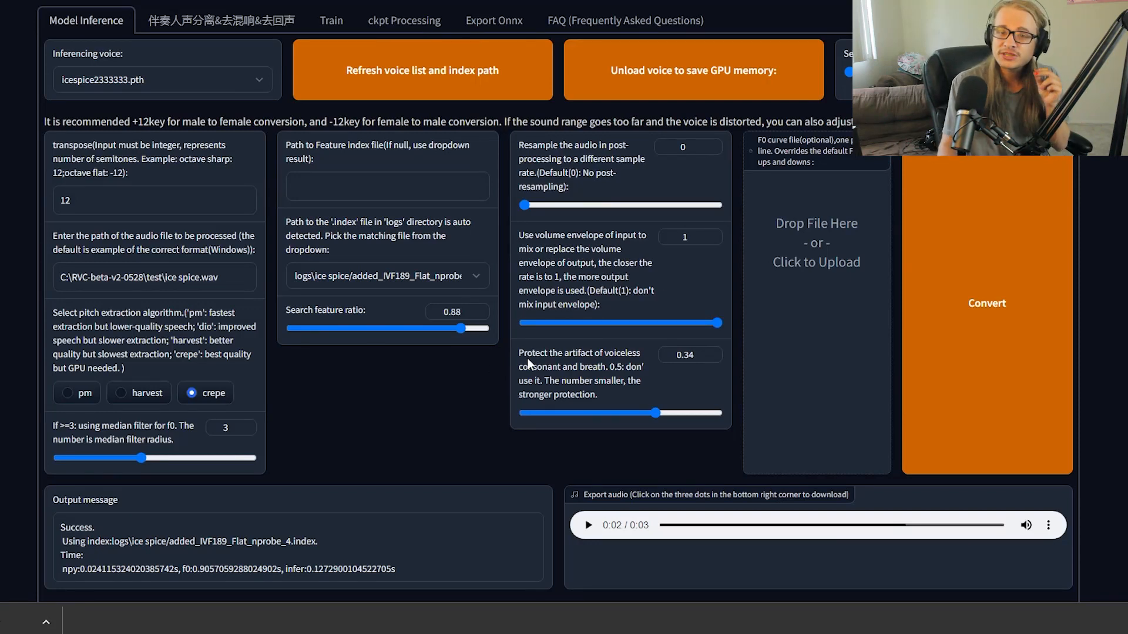
click(1047, 525)
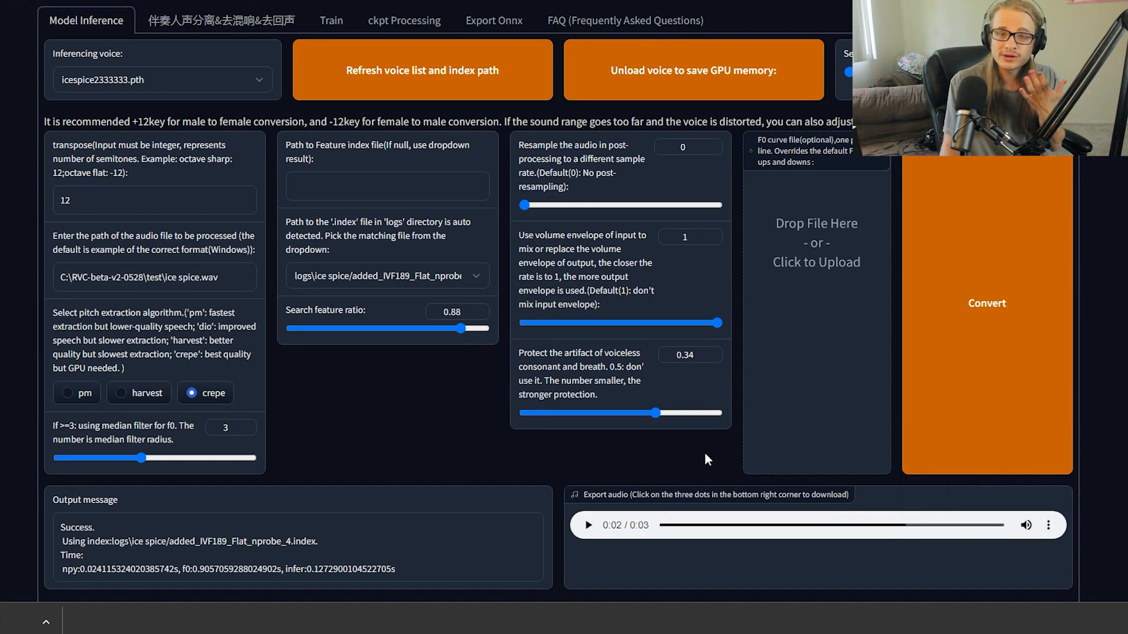
mouse_move(775, 471)
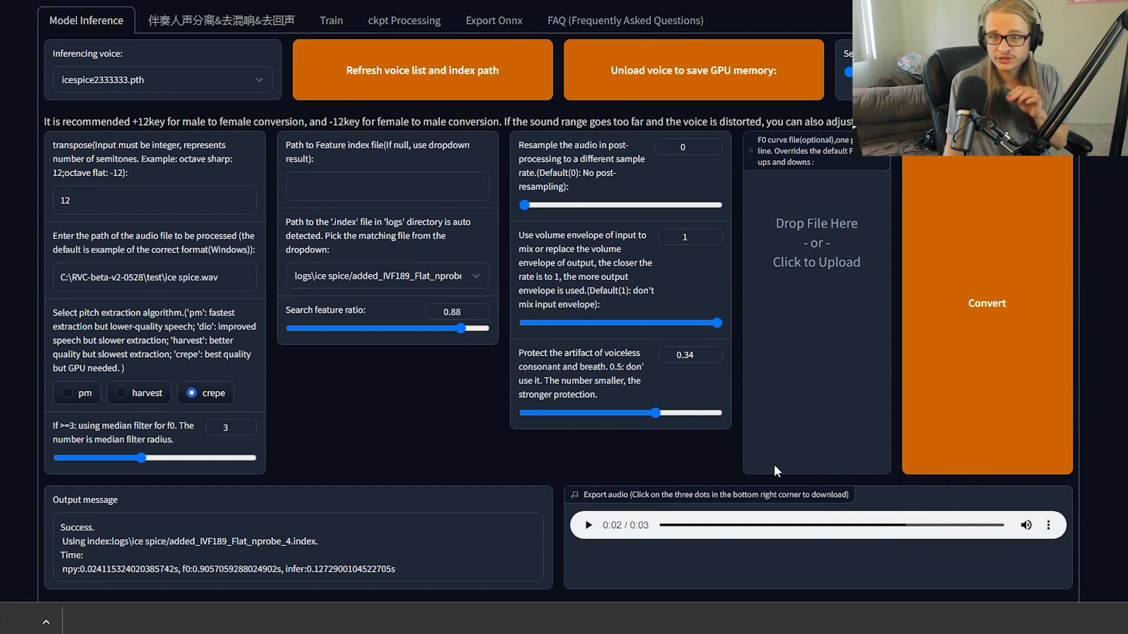
scroll(down, 3)
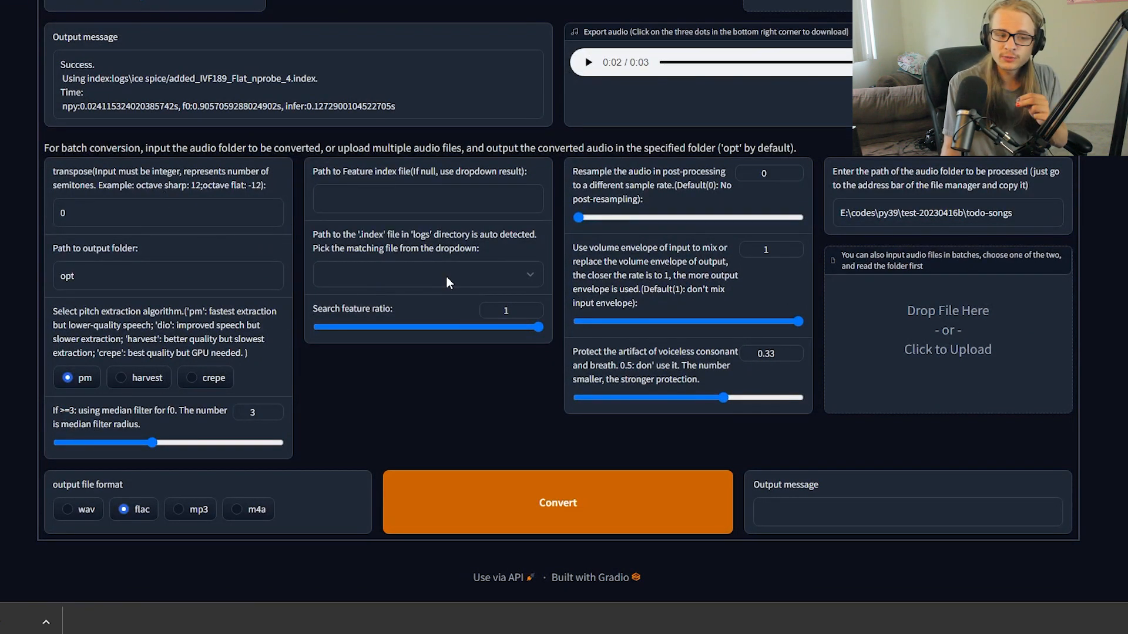
mouse_move(905, 333)
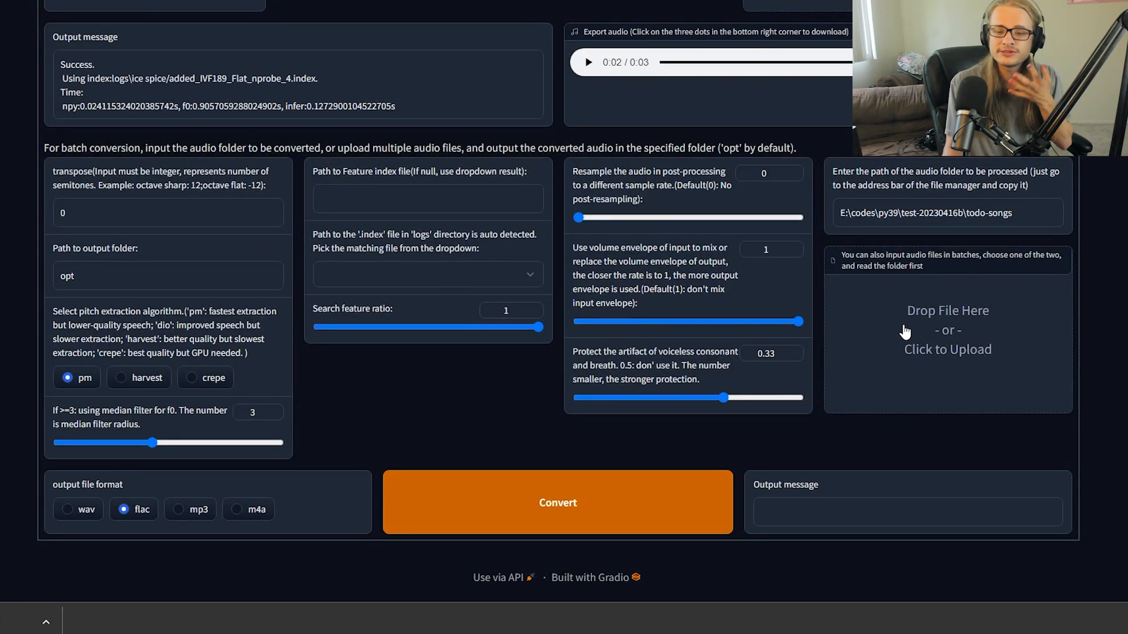
mouse_move(910, 333)
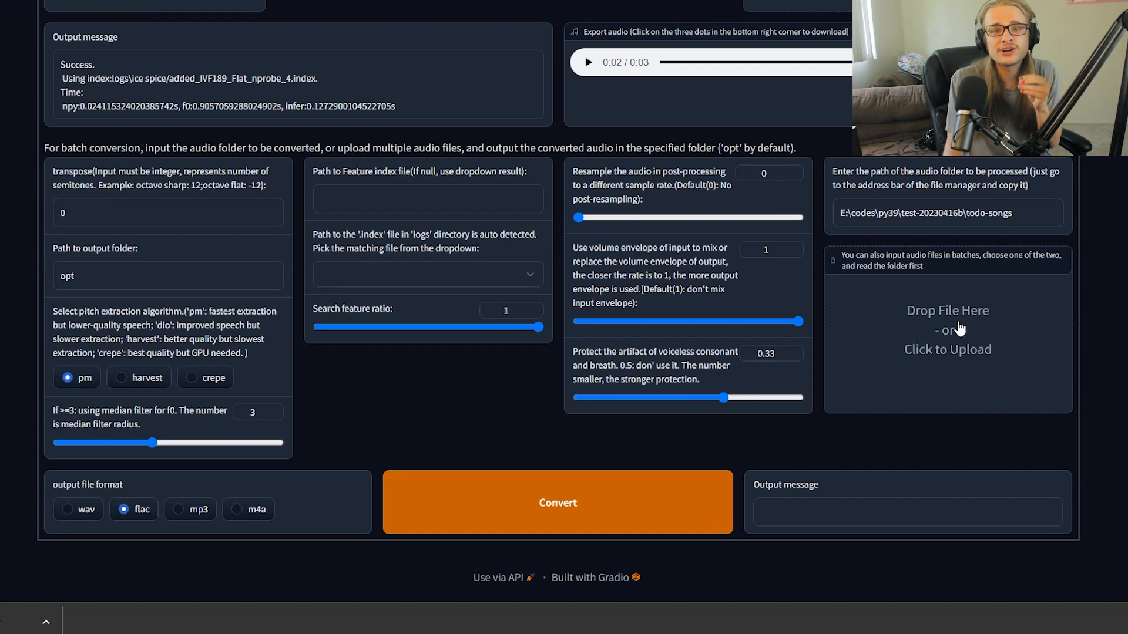
mouse_move(960, 324)
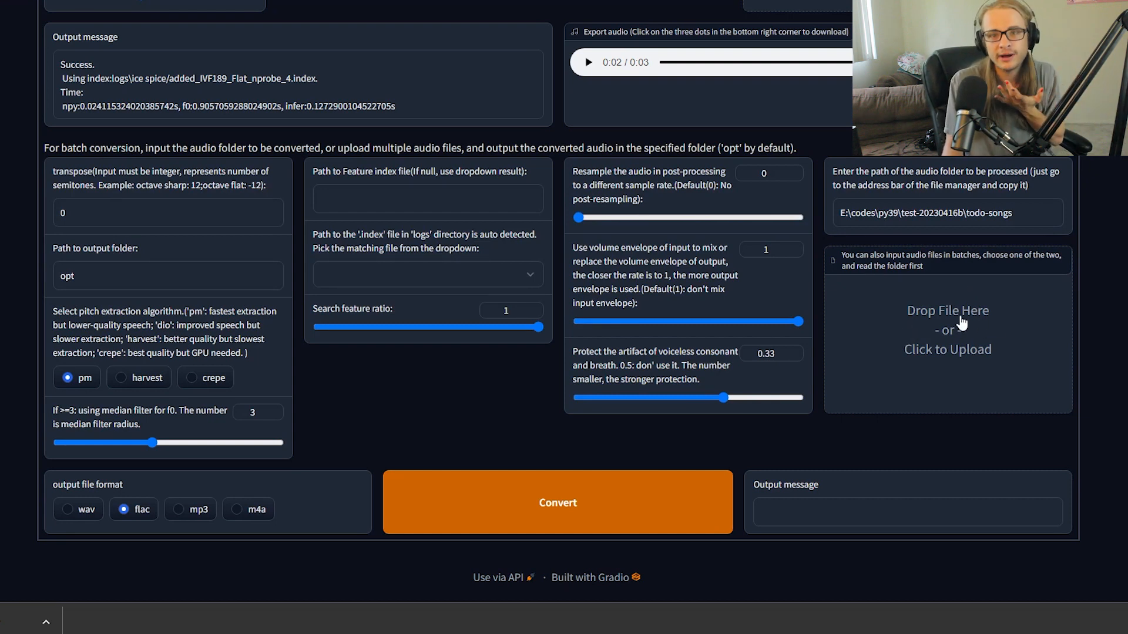